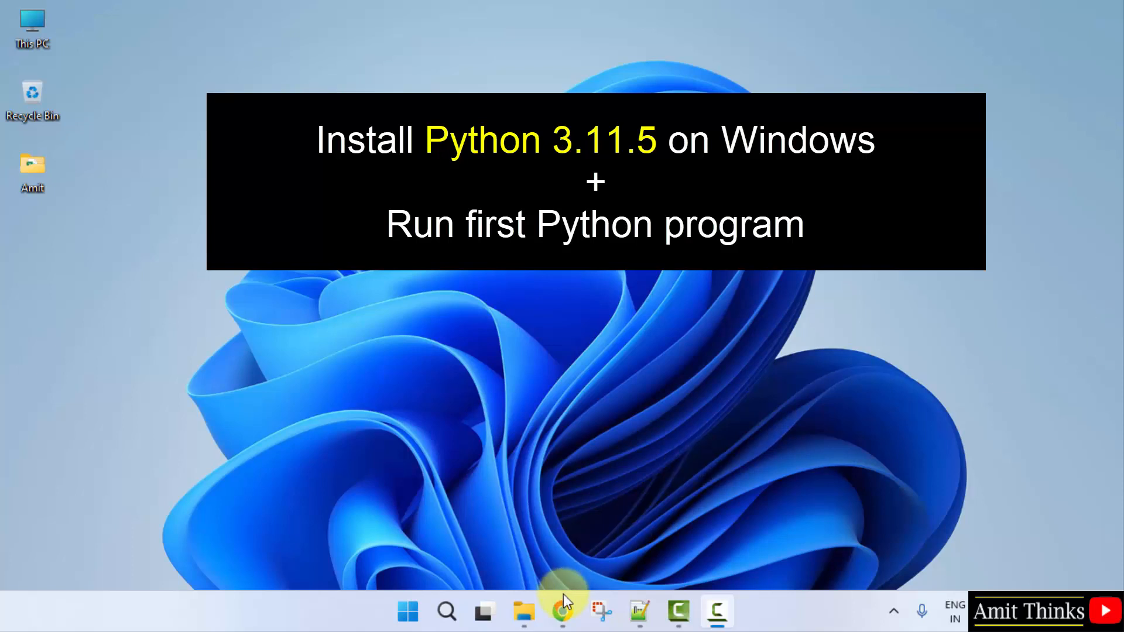
Step: Launch Chrome, Google 'python tutorial studyopedia' and reach the Python.org home page
{"action": "left_click", "coordinate": [561, 611]}
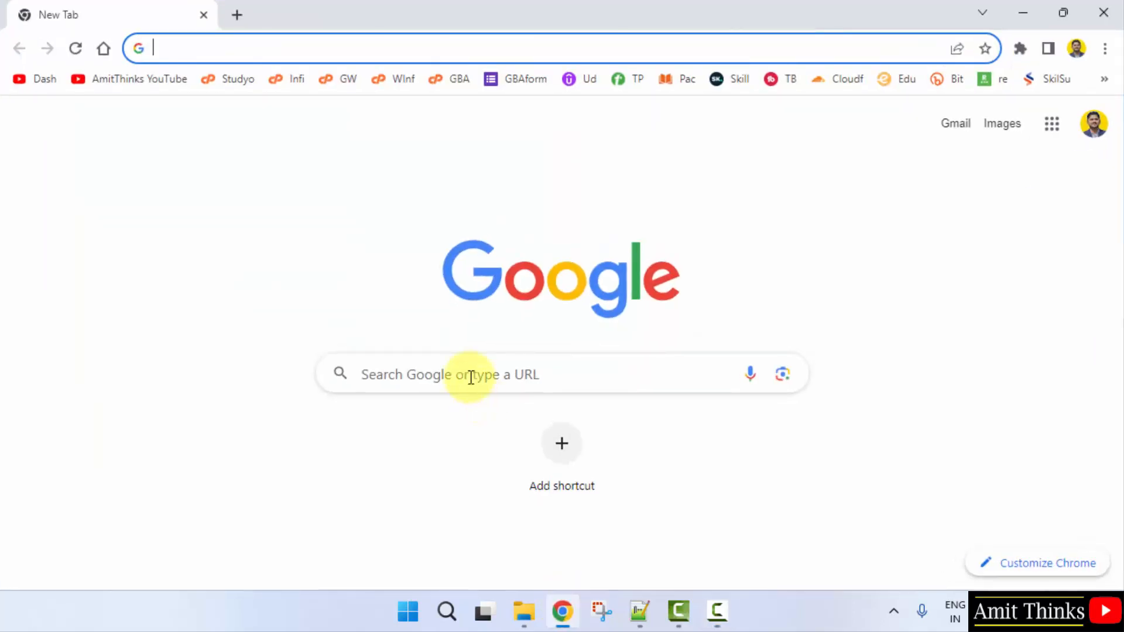
{"action": "type", "text": "python tutorial studyopedia"}
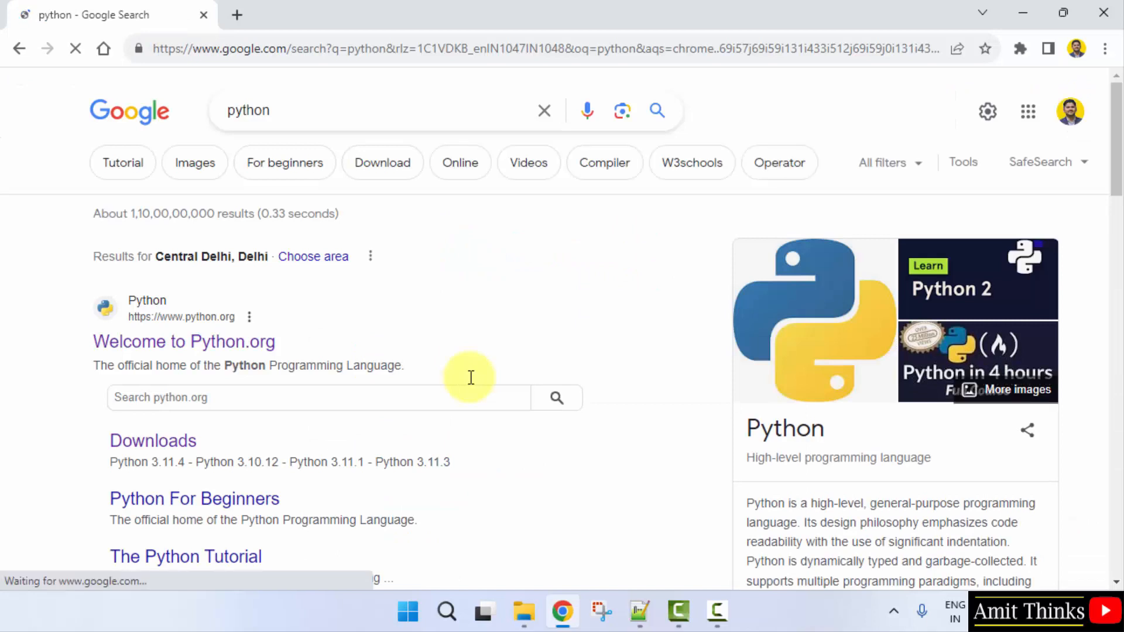
{"action": "mouse_move", "coordinate": [254, 358]}
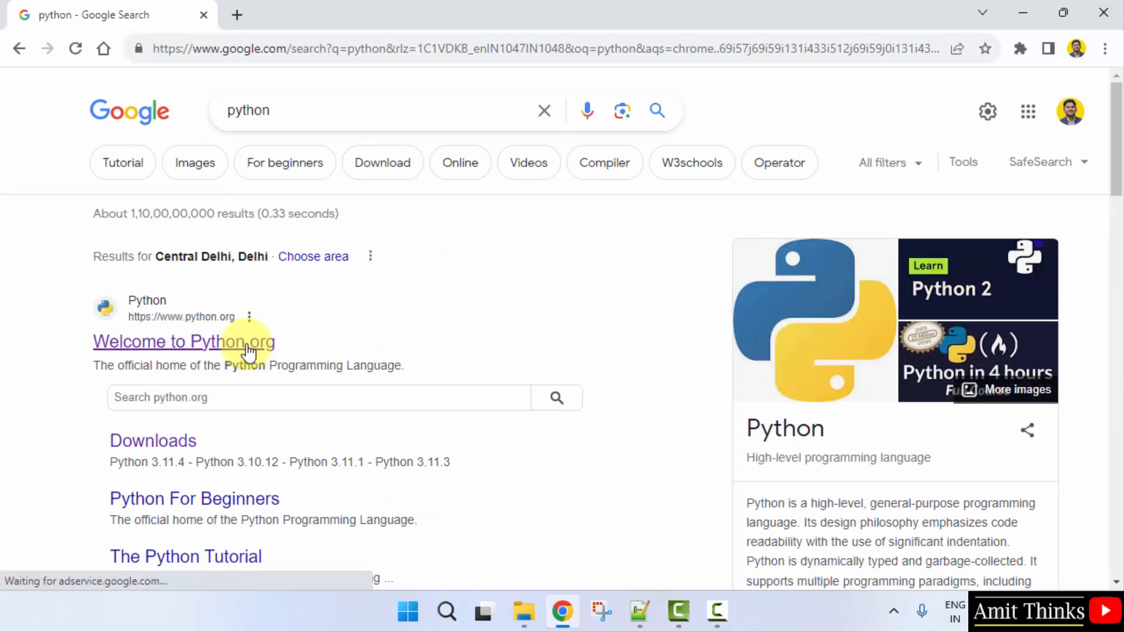
{"action": "left_click", "coordinate": [184, 341]}
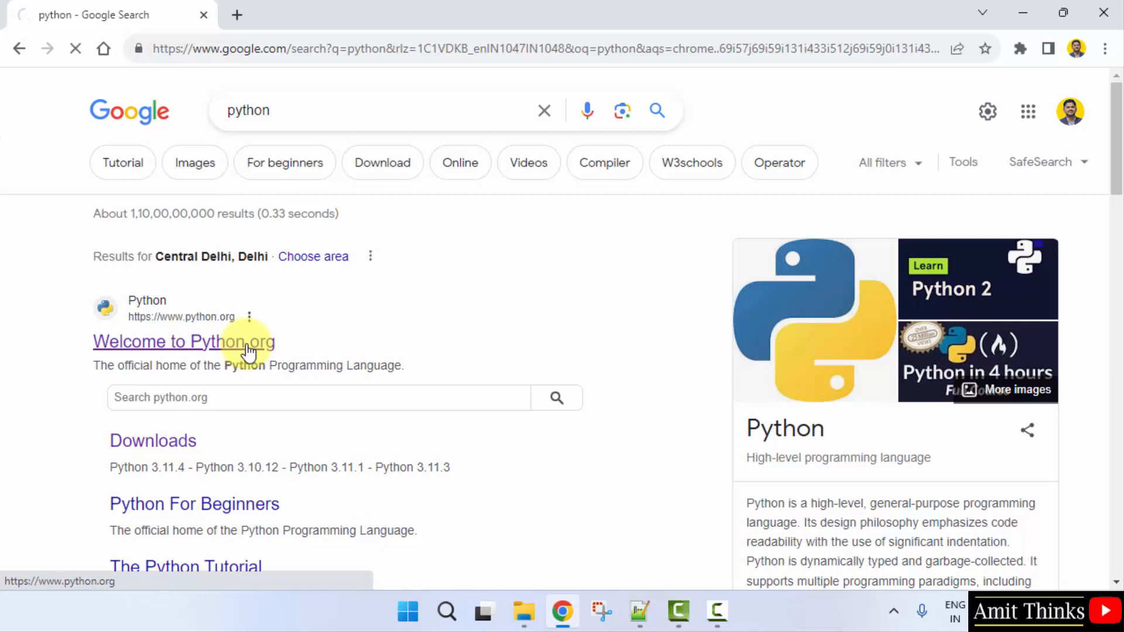
{"action": "left_click", "coordinate": [184, 340]}
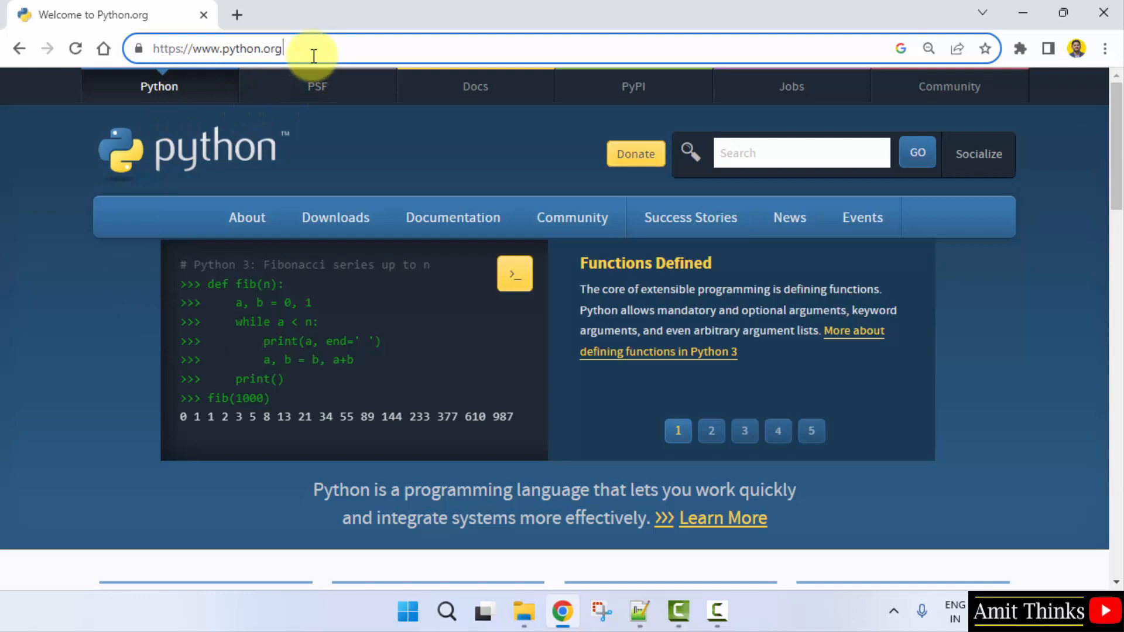
{"action": "mouse_move", "coordinate": [358, 240]}
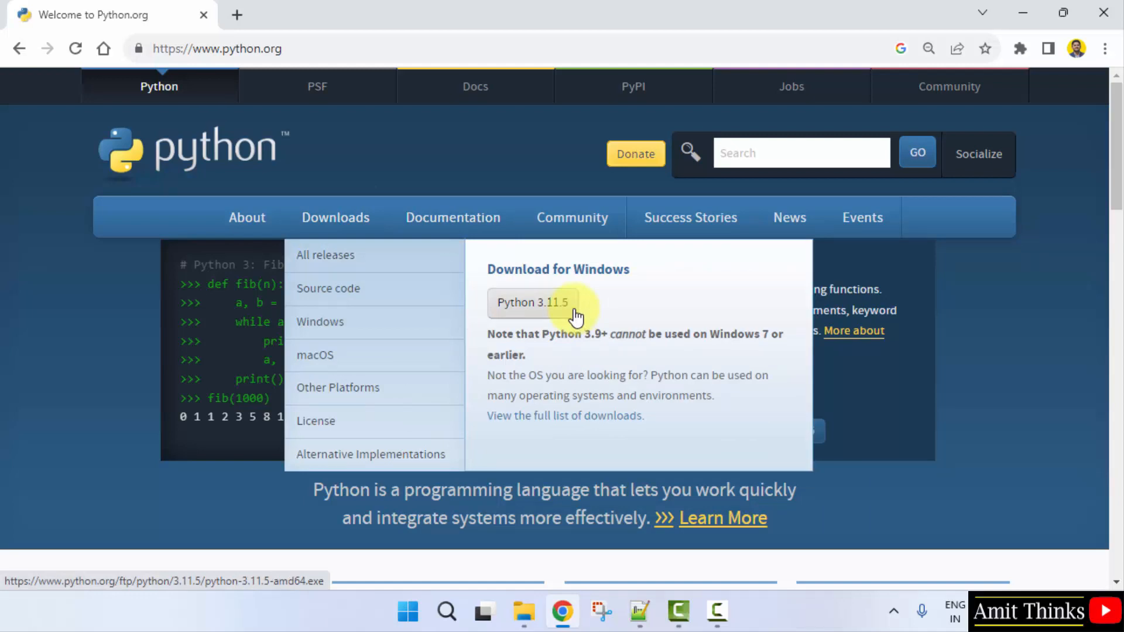
Step: Download the Python 3.11.5 Windows installer and view it in Chrome's downloads
{"action": "left_click", "coordinate": [532, 302]}
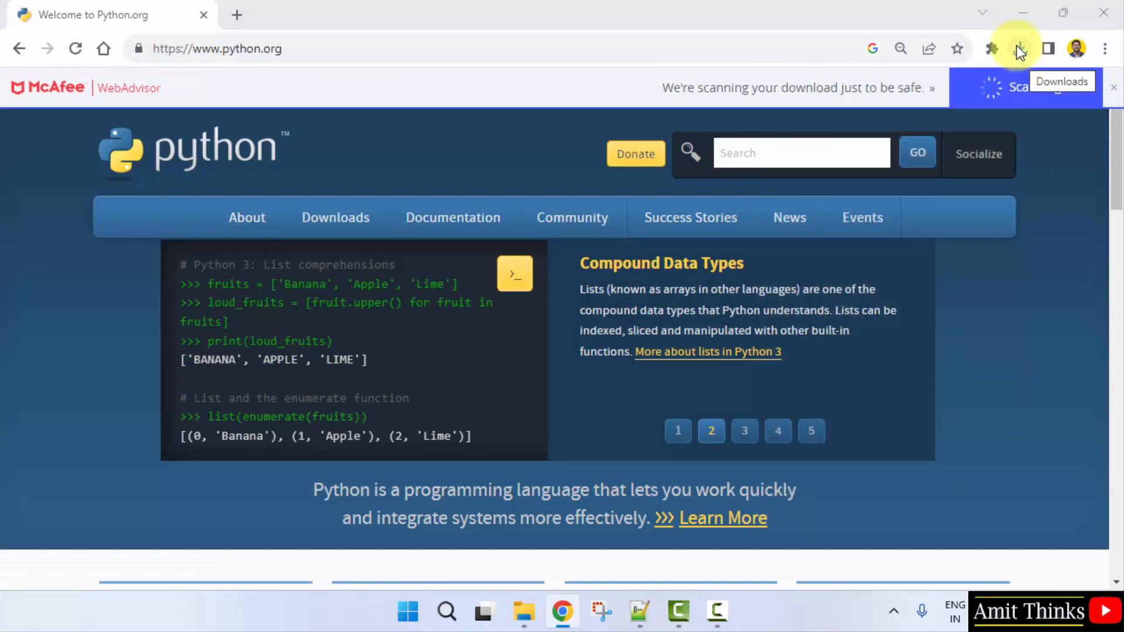
{"action": "left_click", "coordinate": [1018, 48]}
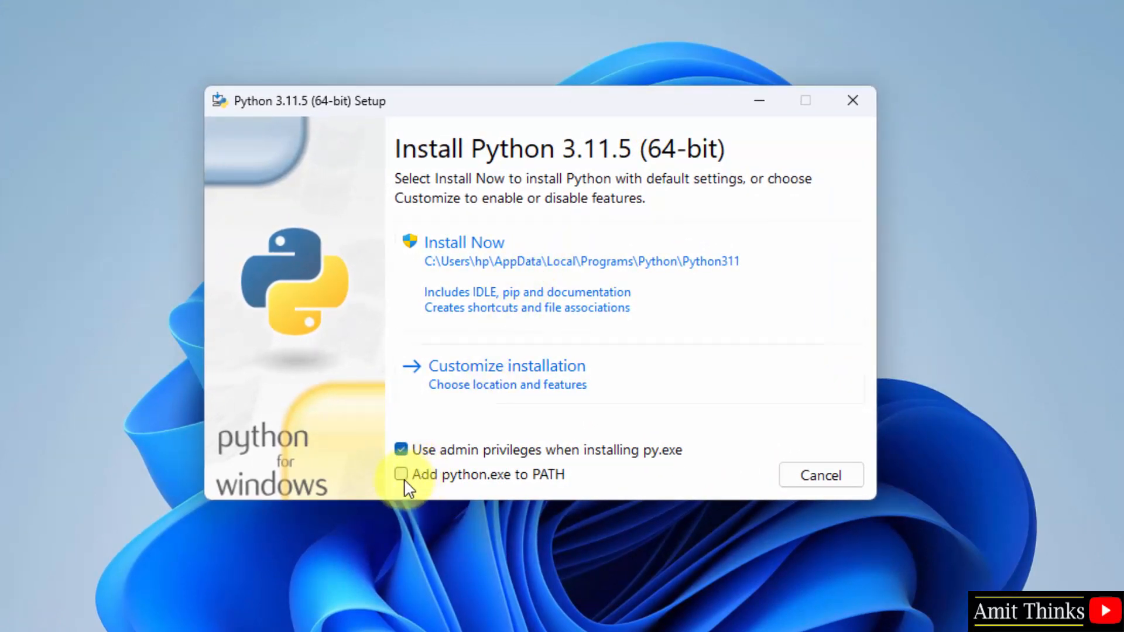
Step: Enable 'Add python.exe to PATH' in the setup window
{"action": "left_click", "coordinate": [401, 474]}
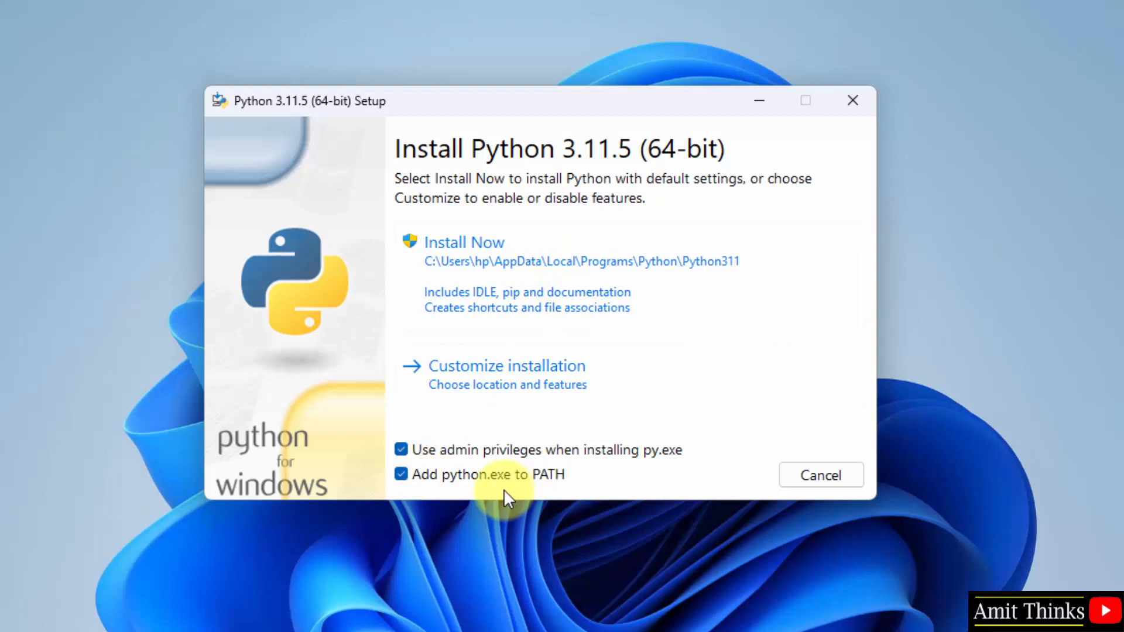
{"action": "mouse_move", "coordinate": [467, 487]}
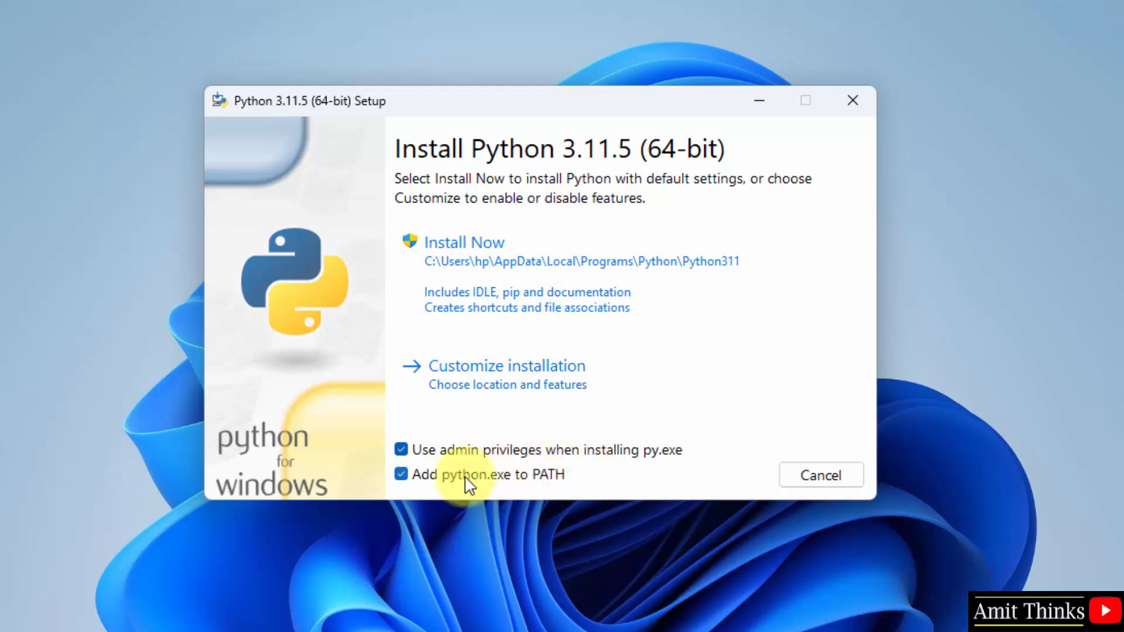
{"action": "mouse_move", "coordinate": [567, 391]}
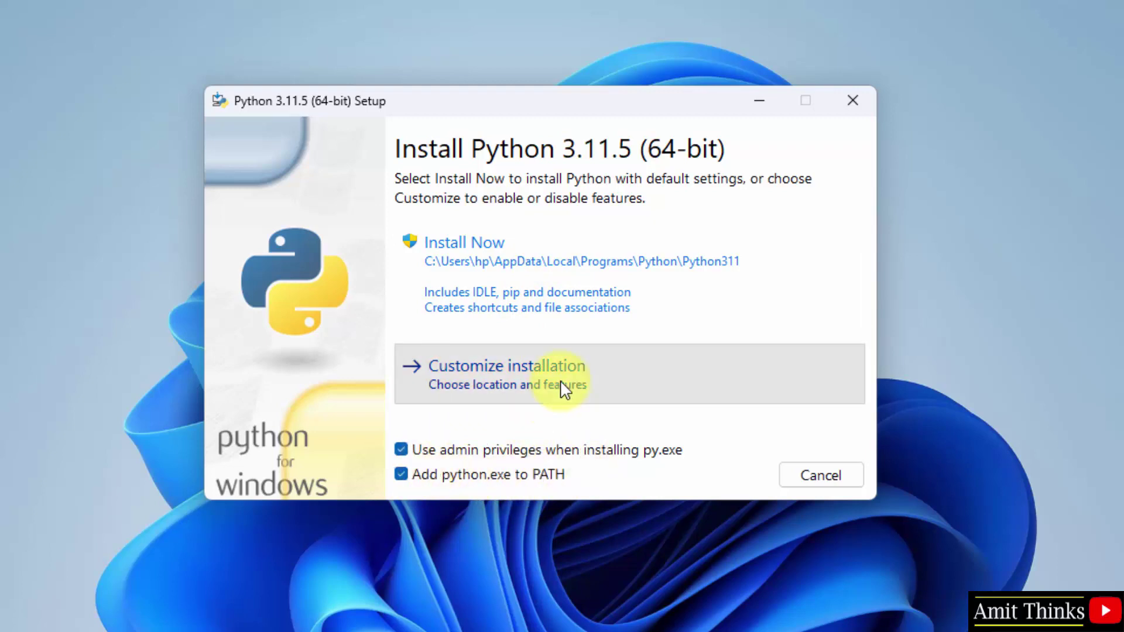
Step: Choose Customize installation, keeping all optional features selected
{"action": "left_click", "coordinate": [505, 365]}
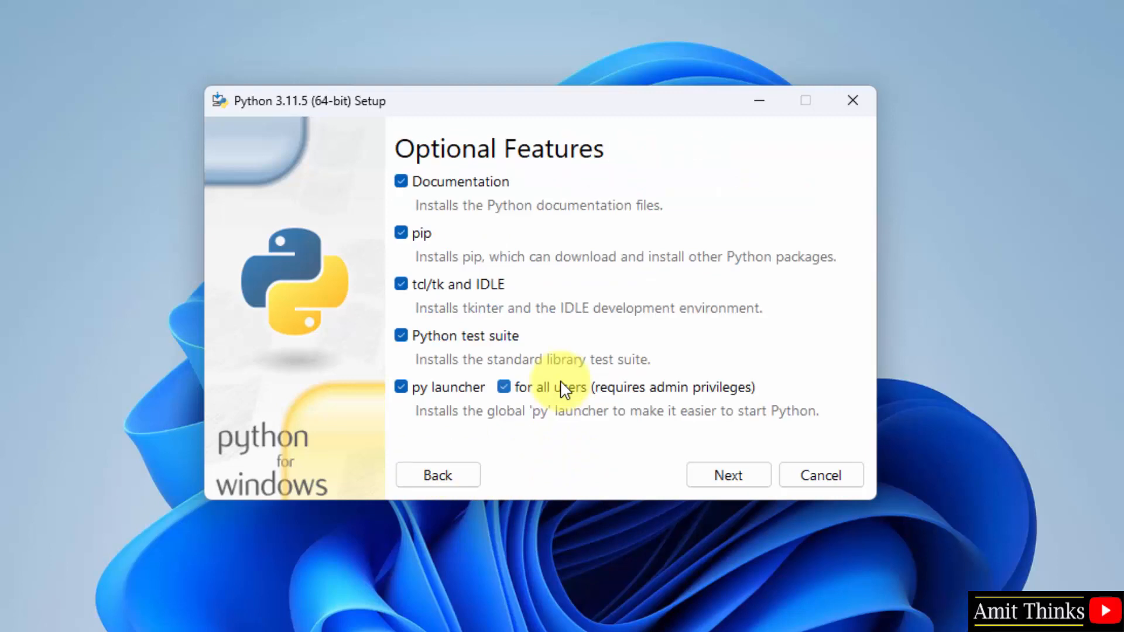
{"action": "mouse_move", "coordinate": [445, 197]}
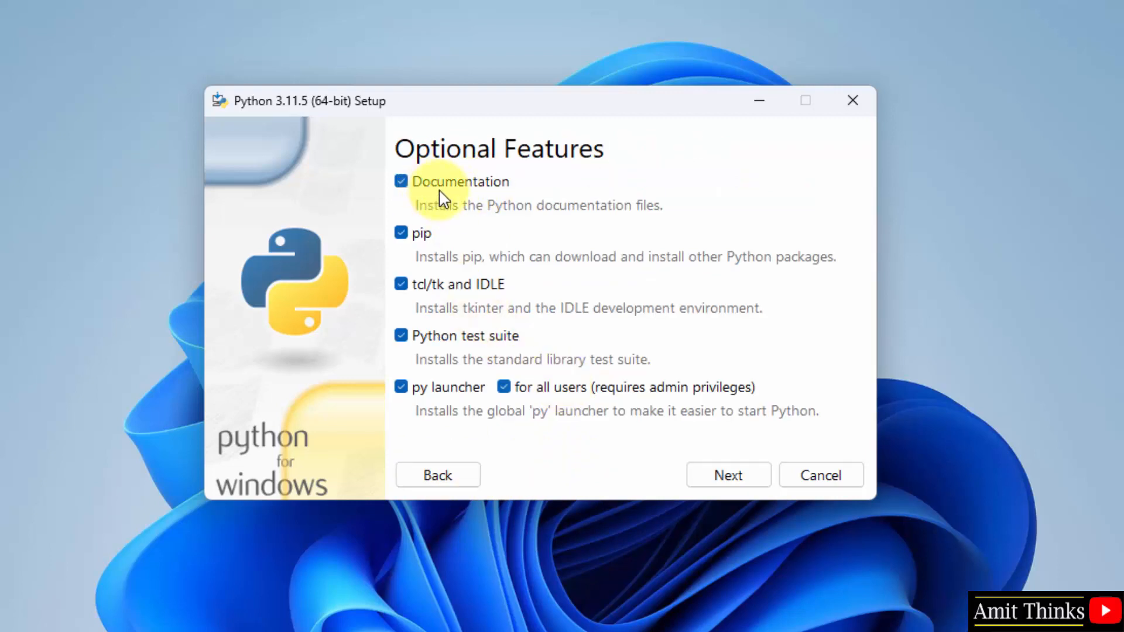
{"action": "mouse_move", "coordinate": [433, 254]}
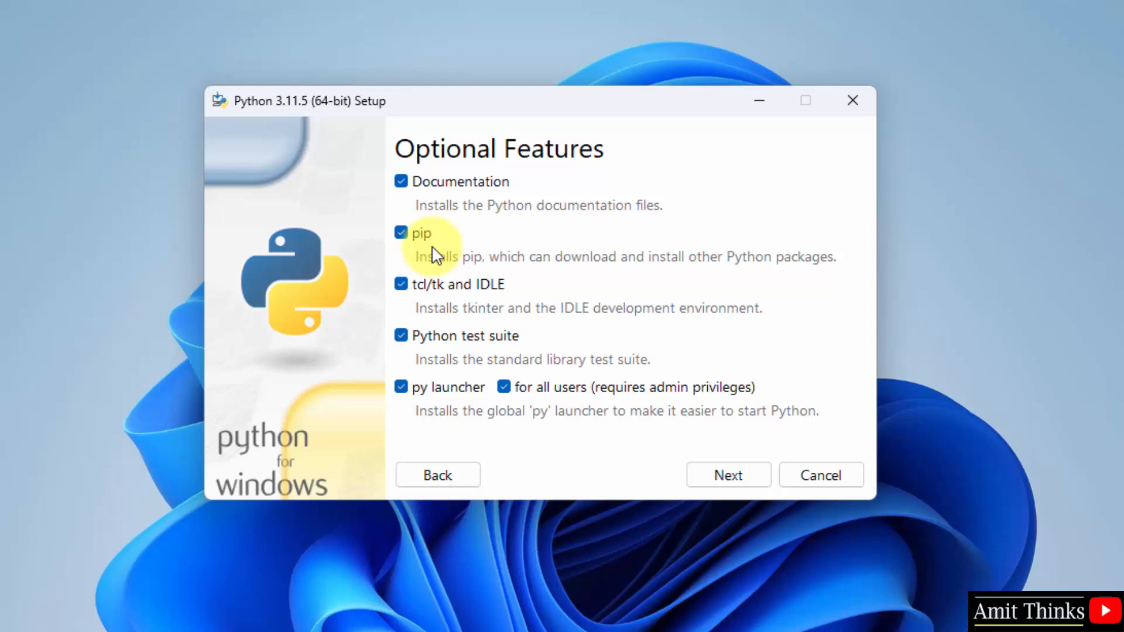
{"action": "mouse_move", "coordinate": [486, 259]}
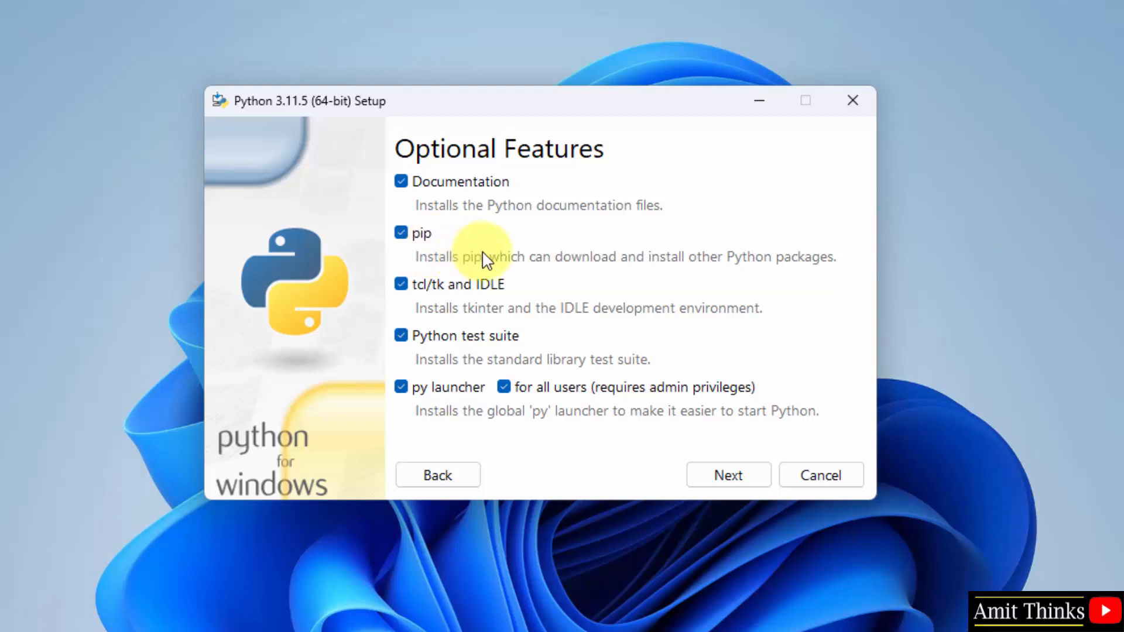
{"action": "mouse_move", "coordinate": [538, 312]}
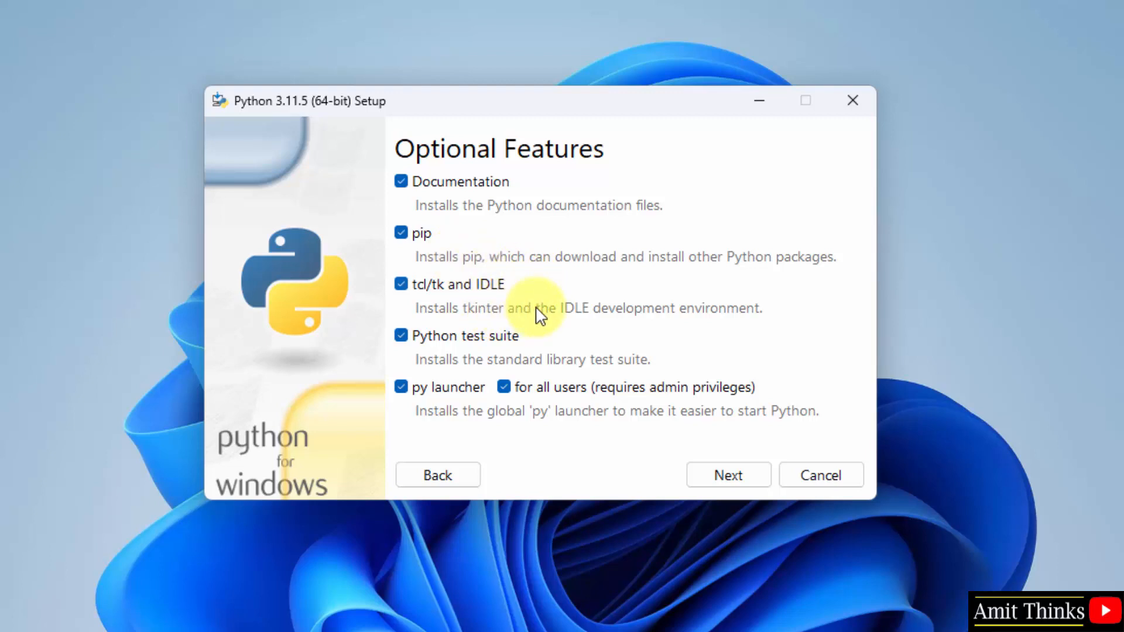
{"action": "mouse_move", "coordinate": [728, 475]}
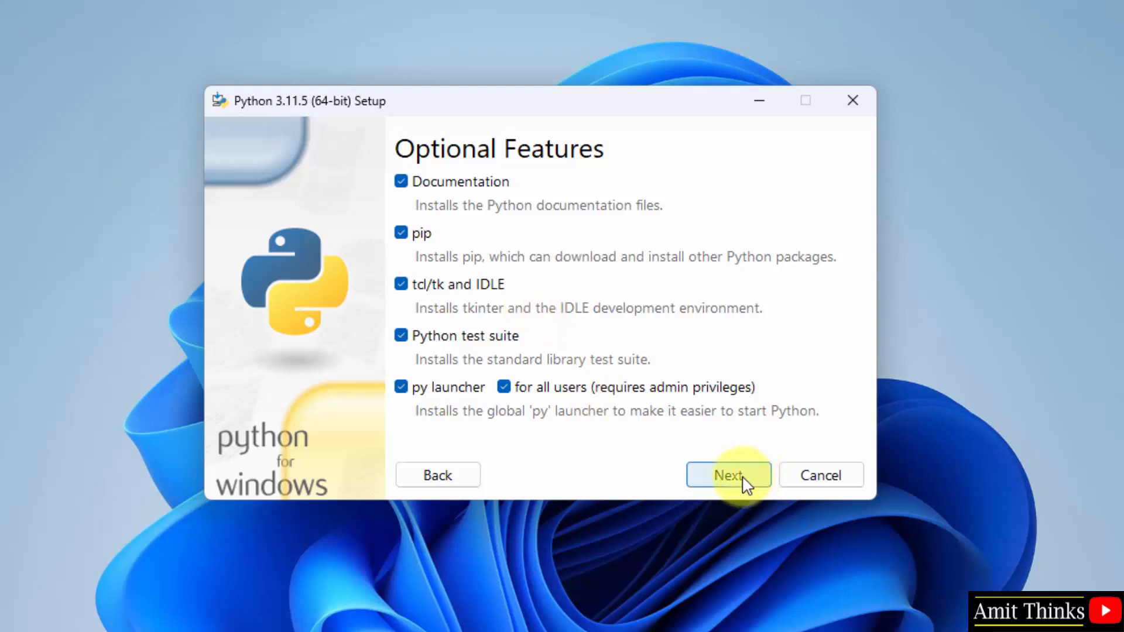
{"action": "mouse_move", "coordinate": [612, 436]}
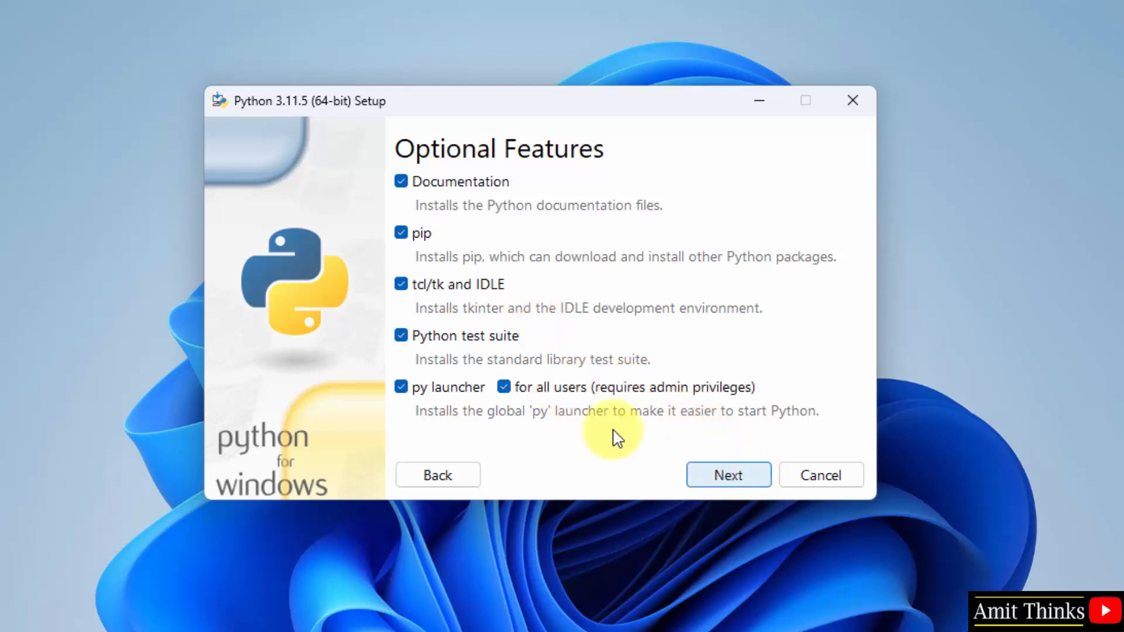
{"action": "mouse_move", "coordinate": [728, 475]}
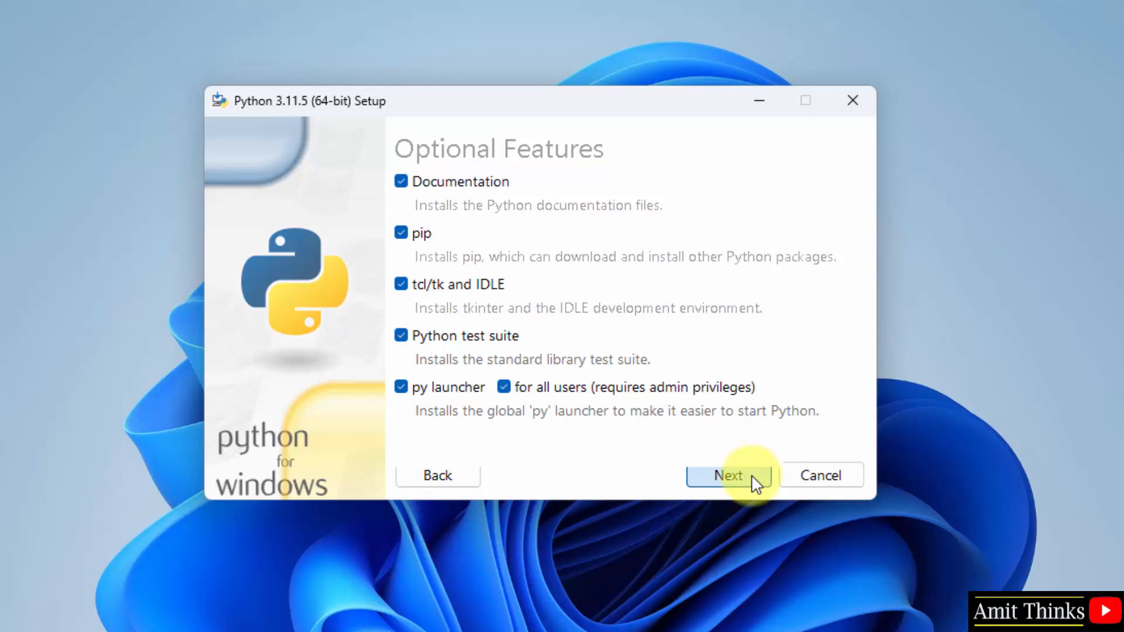
Step: Install Python 3.11.5 to C:\Program Files\Python311 and close setup after success
{"action": "left_click", "coordinate": [729, 474]}
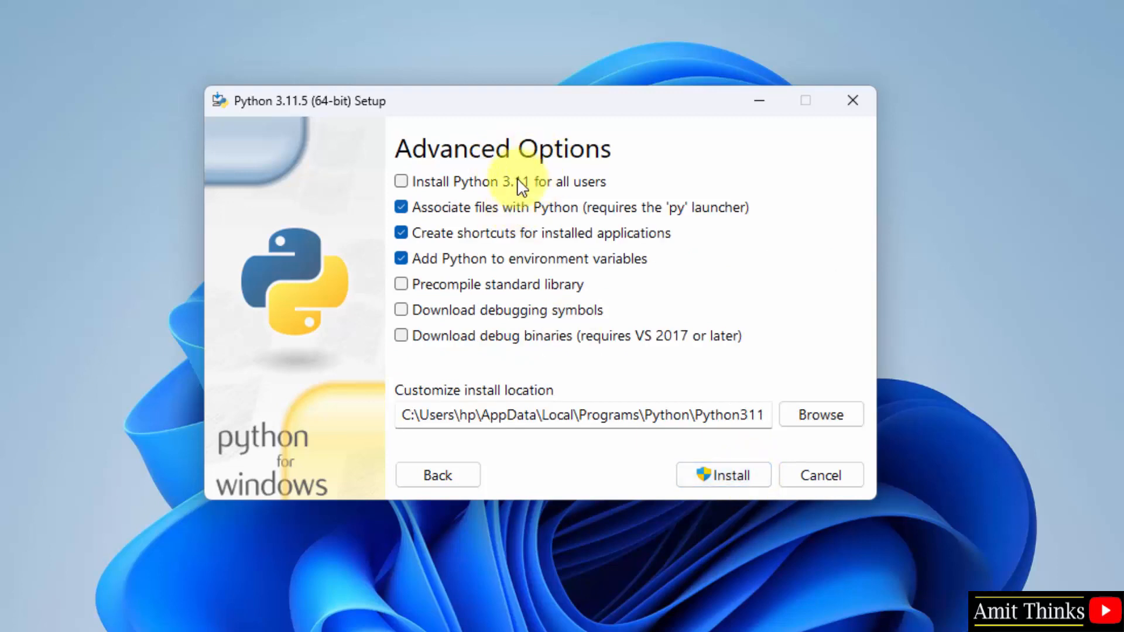
{"action": "mouse_move", "coordinate": [555, 315]}
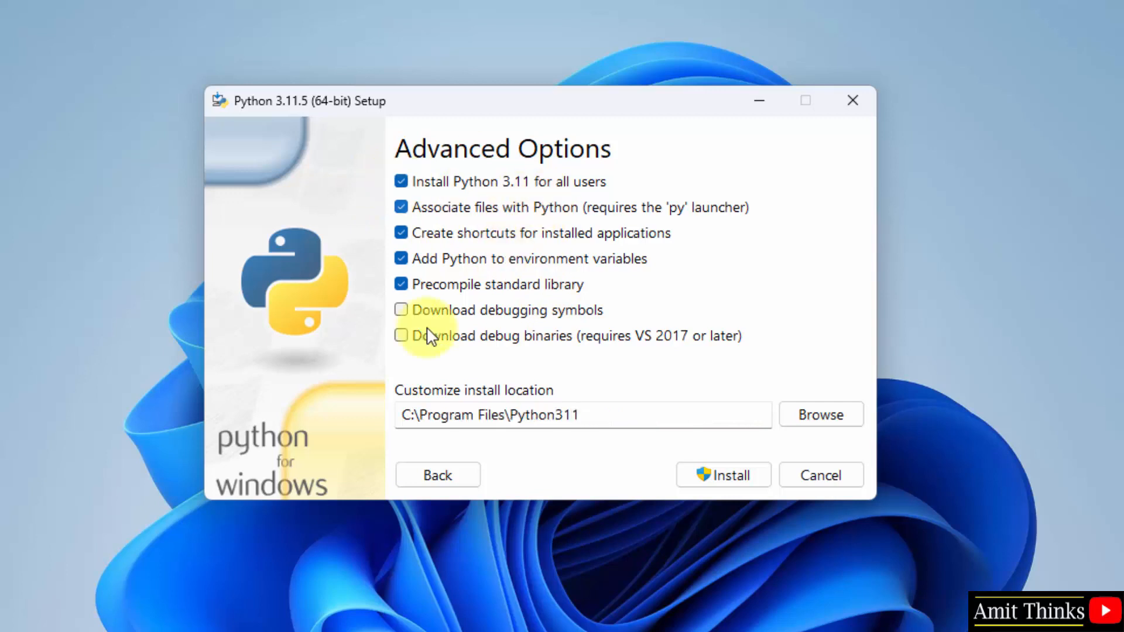
{"action": "mouse_move", "coordinate": [521, 274]}
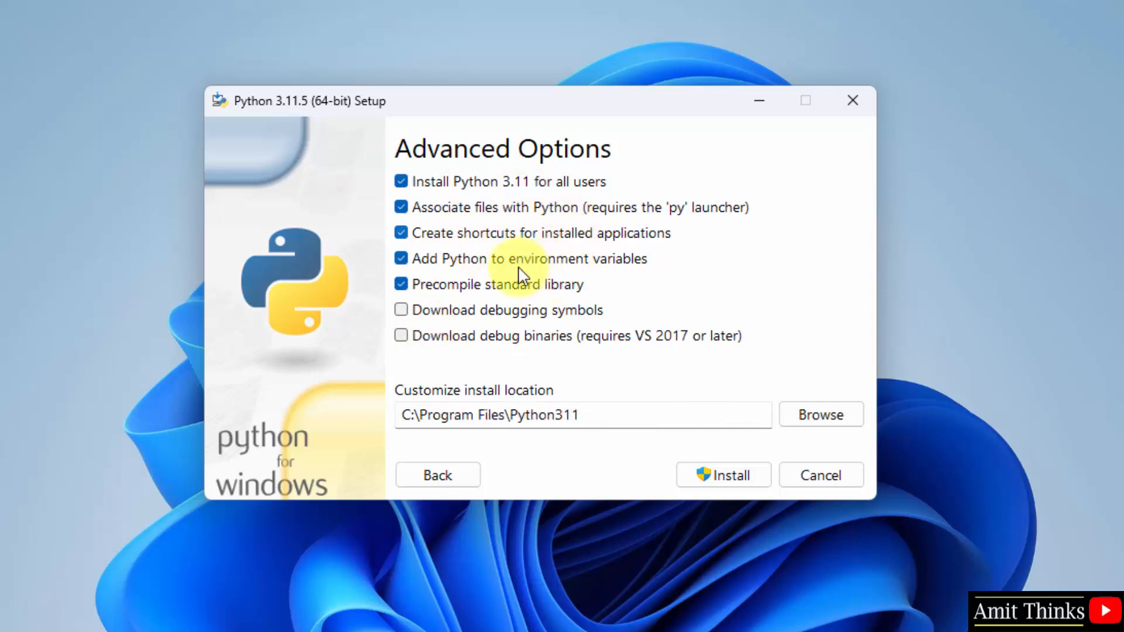
{"action": "mouse_move", "coordinate": [584, 319]}
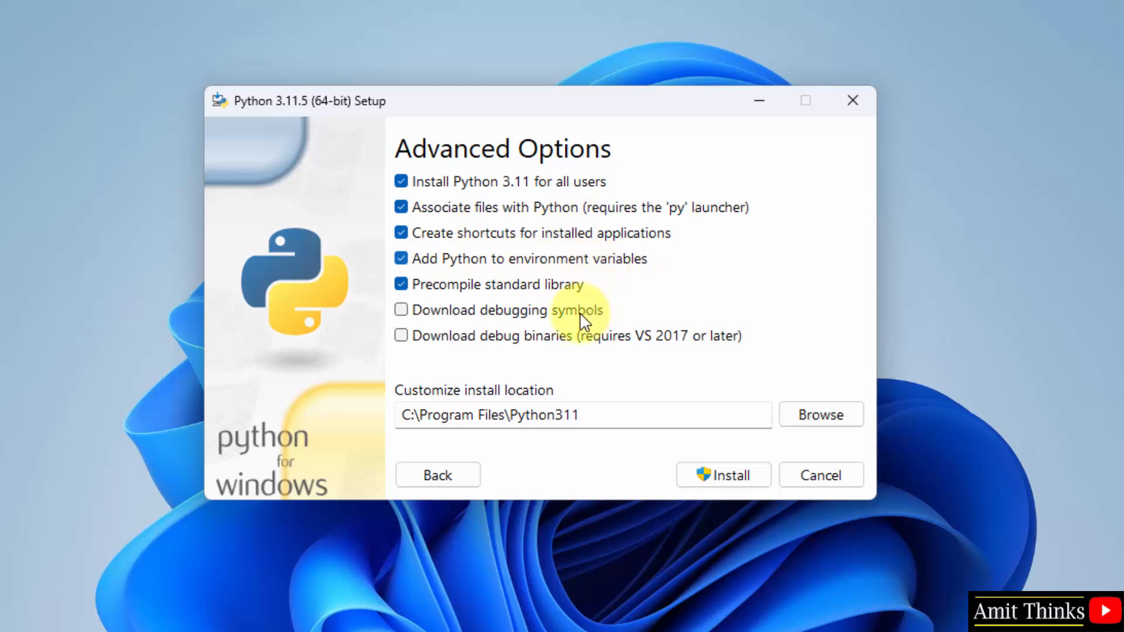
{"action": "mouse_move", "coordinate": [517, 408]}
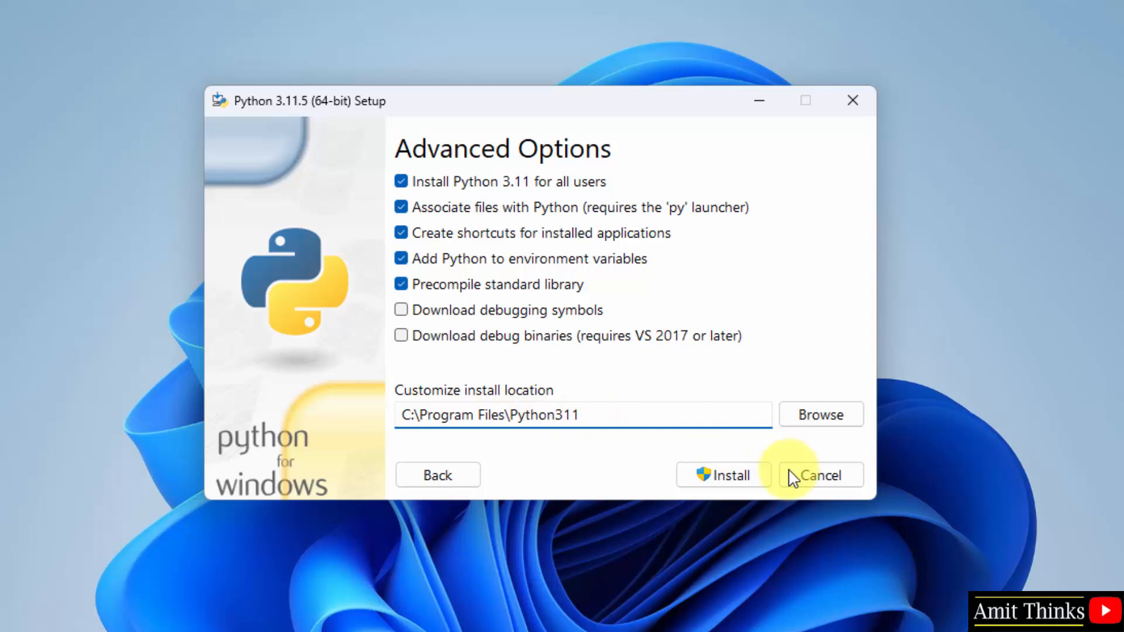
{"action": "mouse_move", "coordinate": [780, 465]}
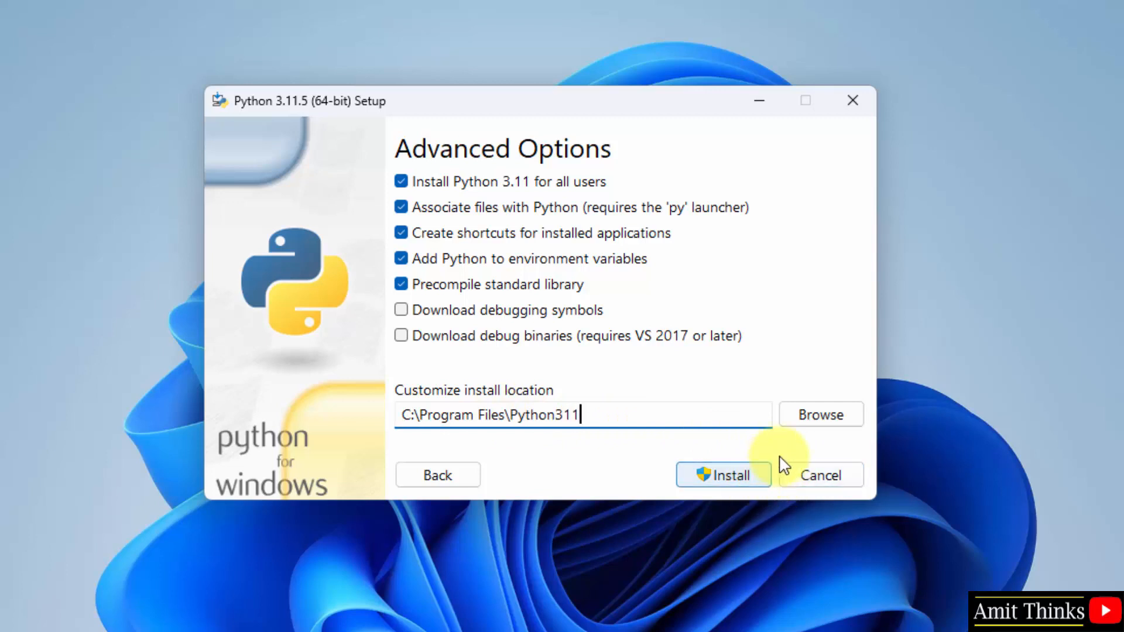
{"action": "triple_click", "coordinate": [491, 415]}
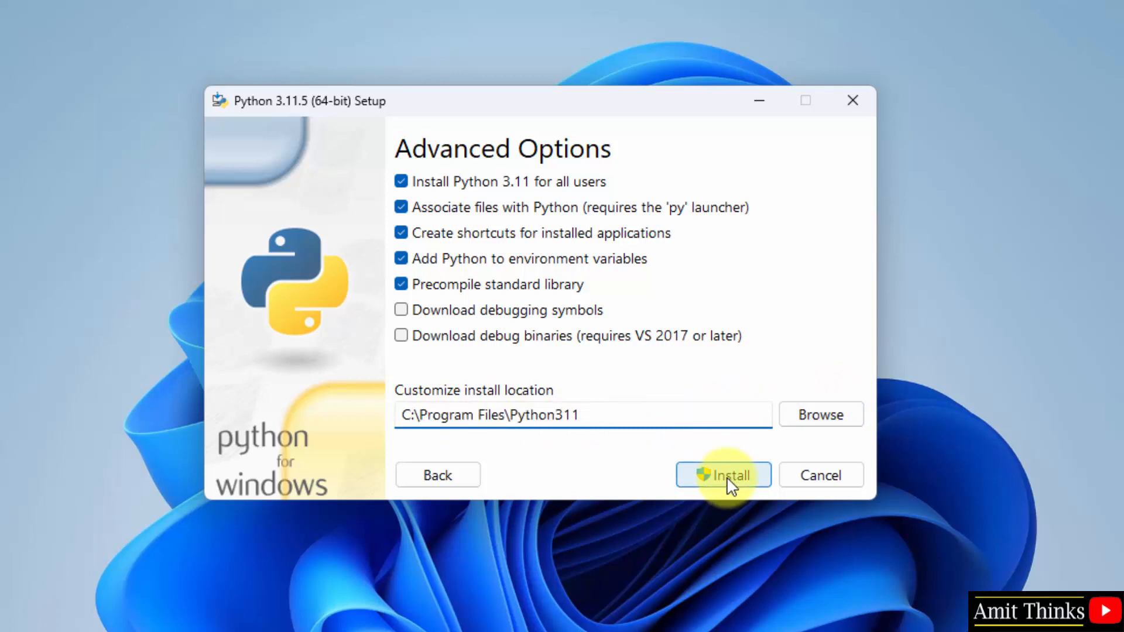
{"action": "left_click", "coordinate": [722, 474]}
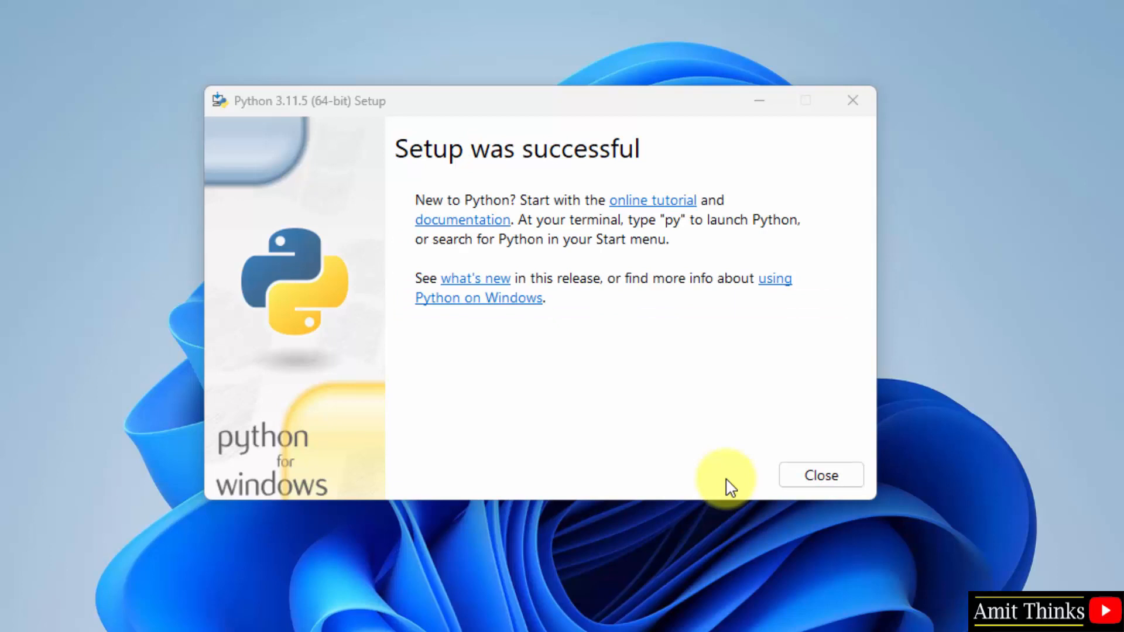
{"action": "mouse_move", "coordinate": [820, 475]}
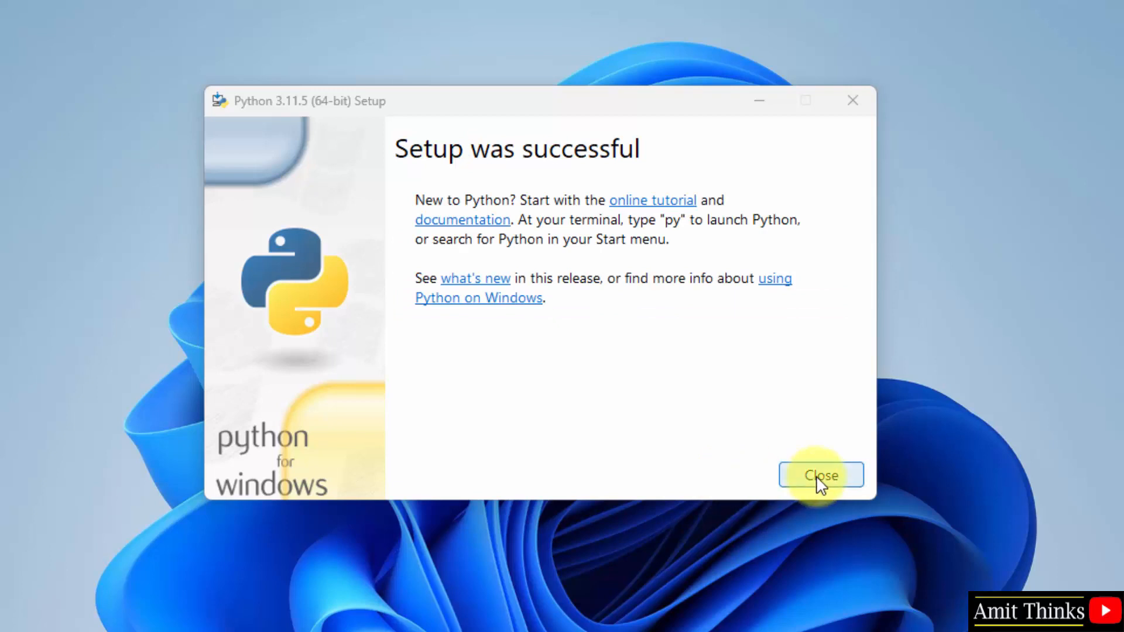
{"action": "left_click", "coordinate": [820, 475]}
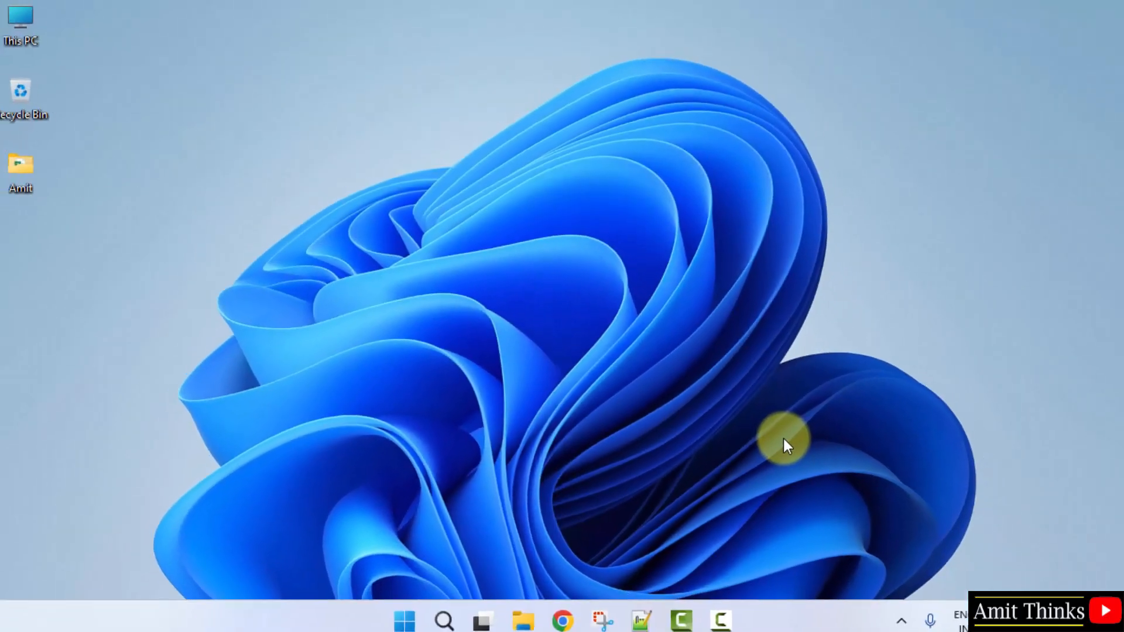
{"action": "mouse_move", "coordinate": [630, 516]}
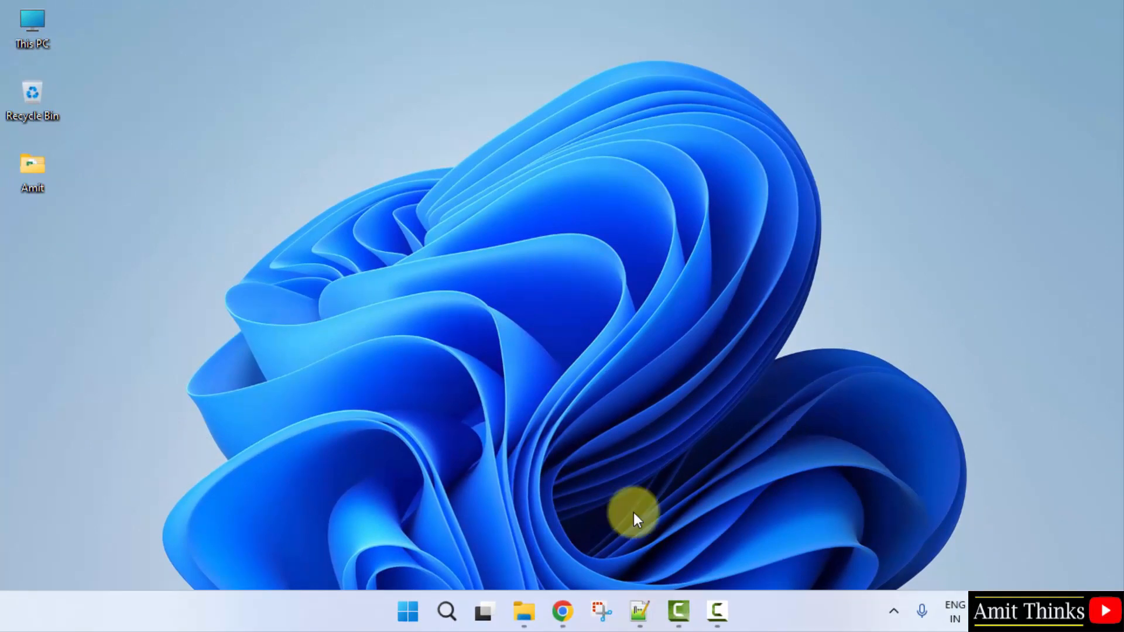
Step: Launch Command Prompt from Start search and run python --version
{"action": "left_click", "coordinate": [409, 611]}
{"action": "type", "text": "cmd"}
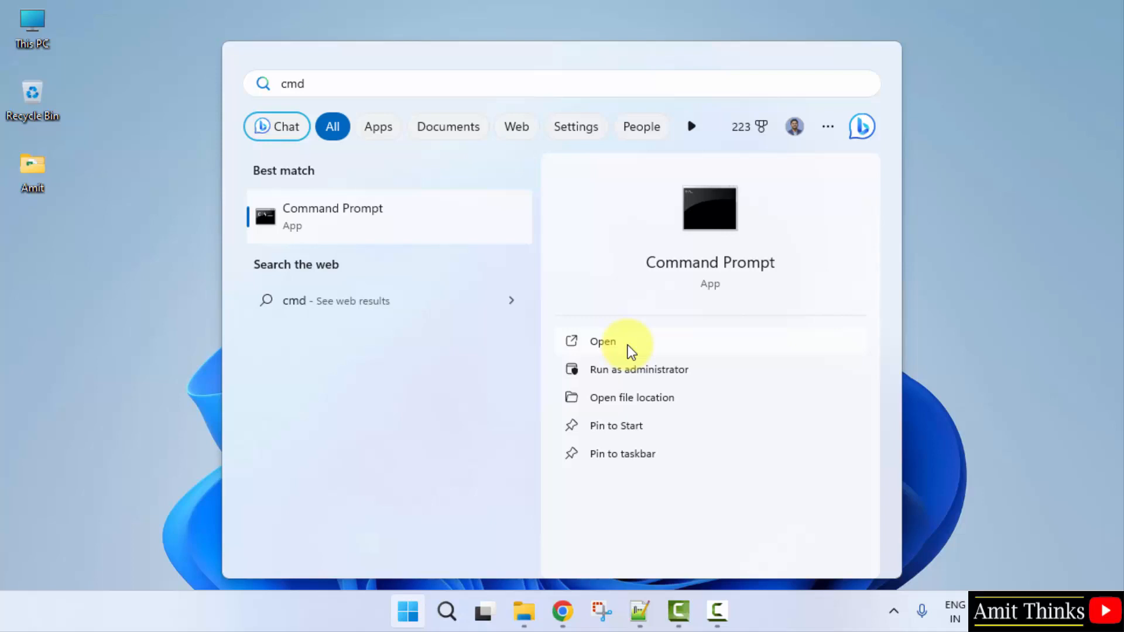
{"action": "left_click", "coordinate": [602, 341]}
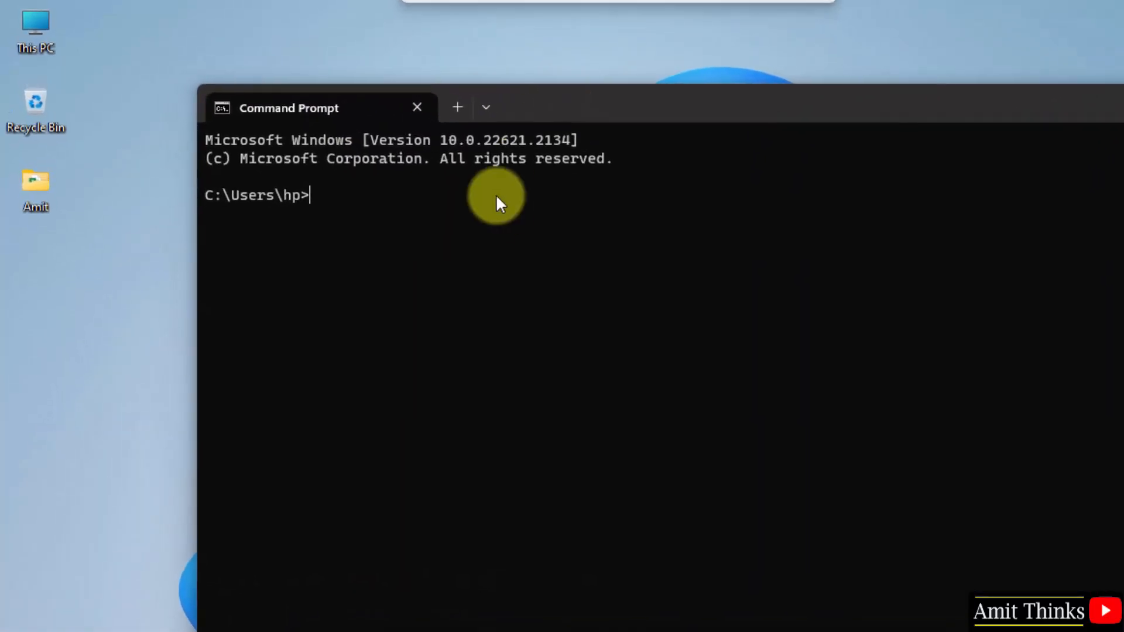
{"action": "type", "text": "python --"}
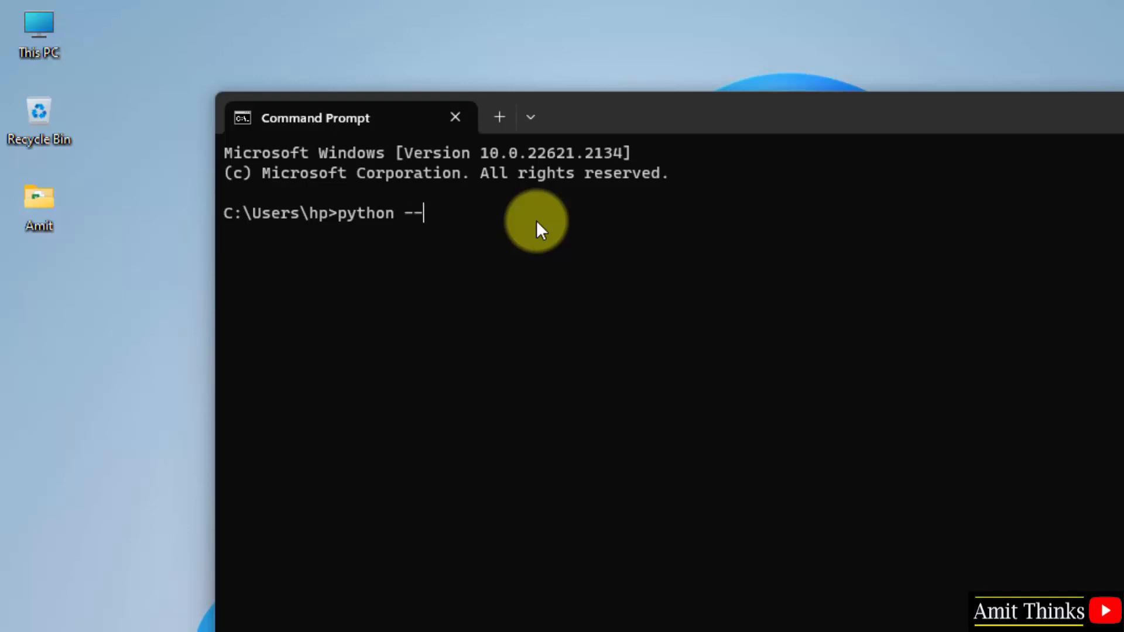
{"action": "type", "text": "version"}
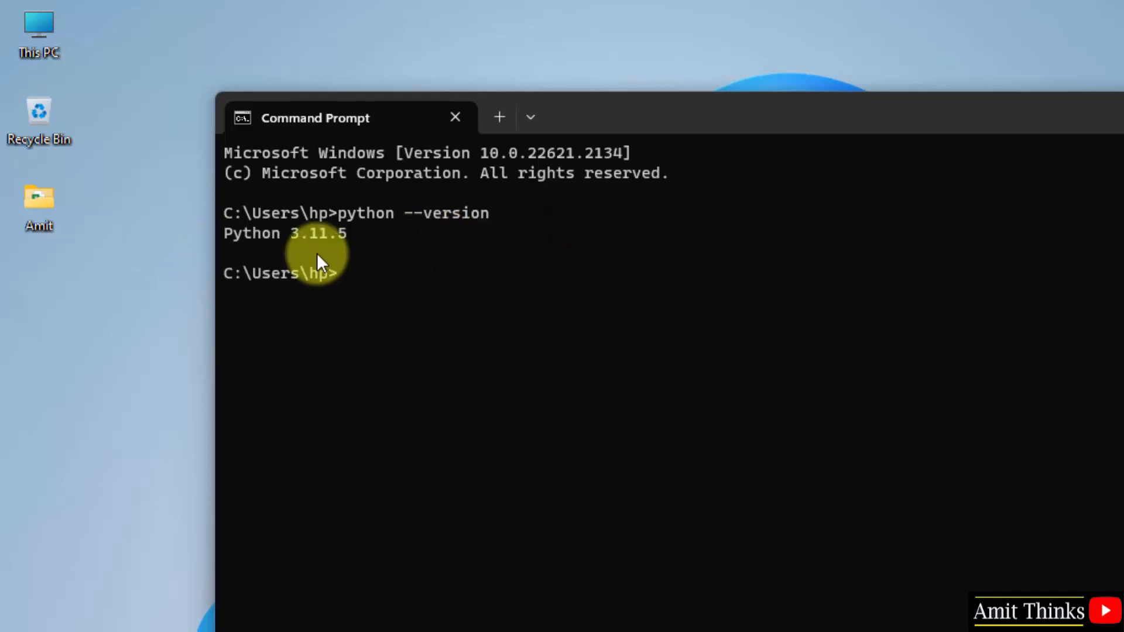
{"action": "mouse_move", "coordinate": [530, 274]}
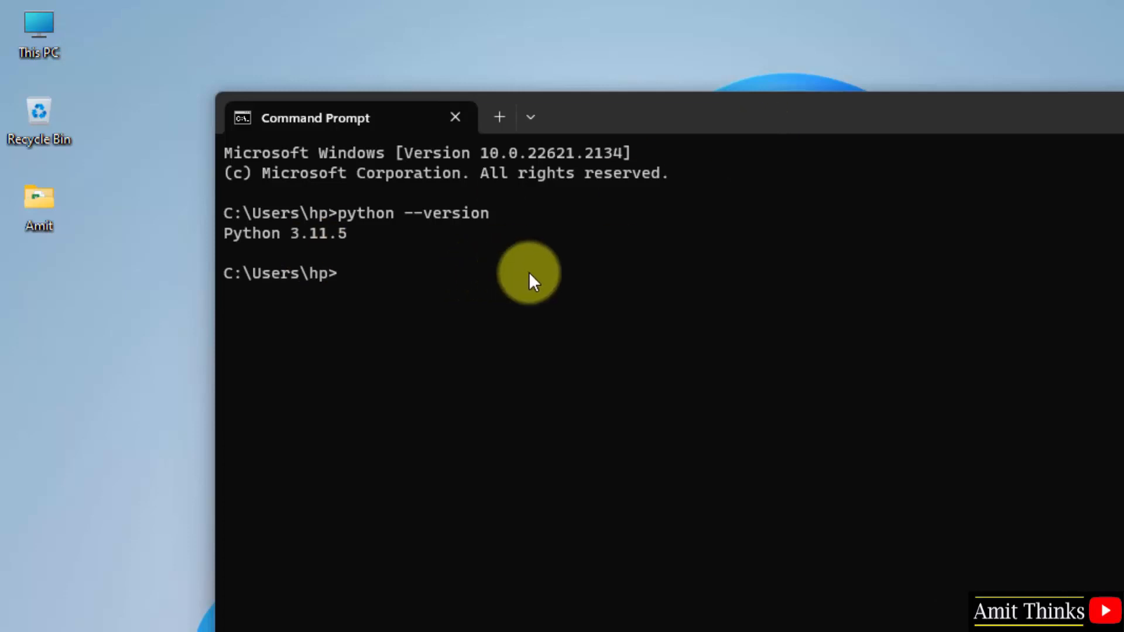
Step: Start the py interpreter, run print("Amit Thinks..."), then close the terminal
{"action": "type", "text": "p"}
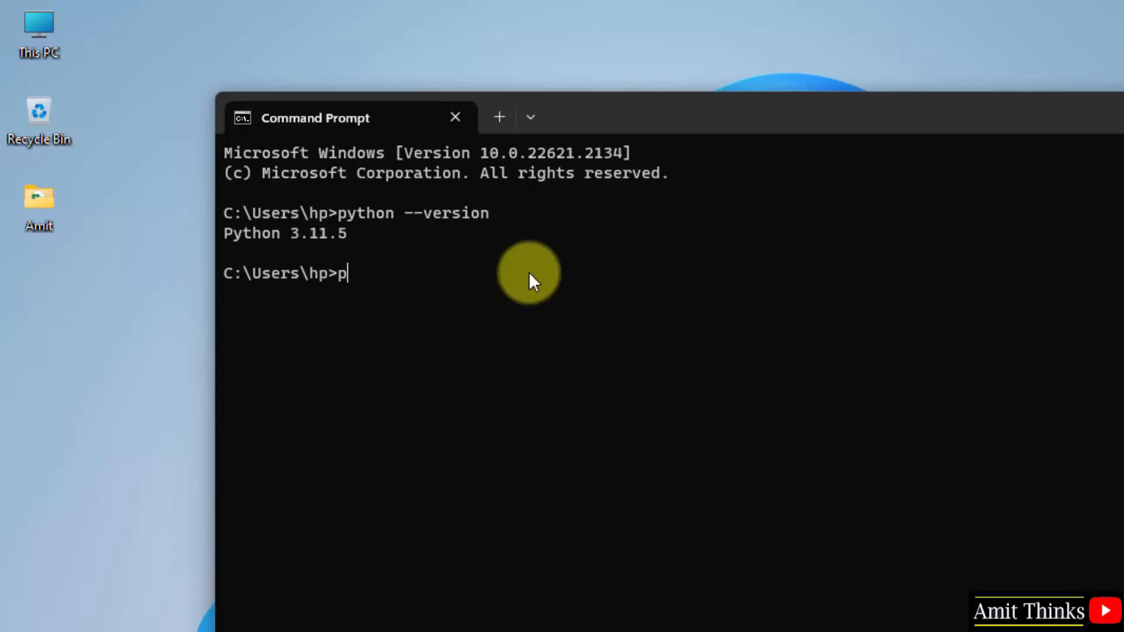
{"action": "key", "text": "Return"}
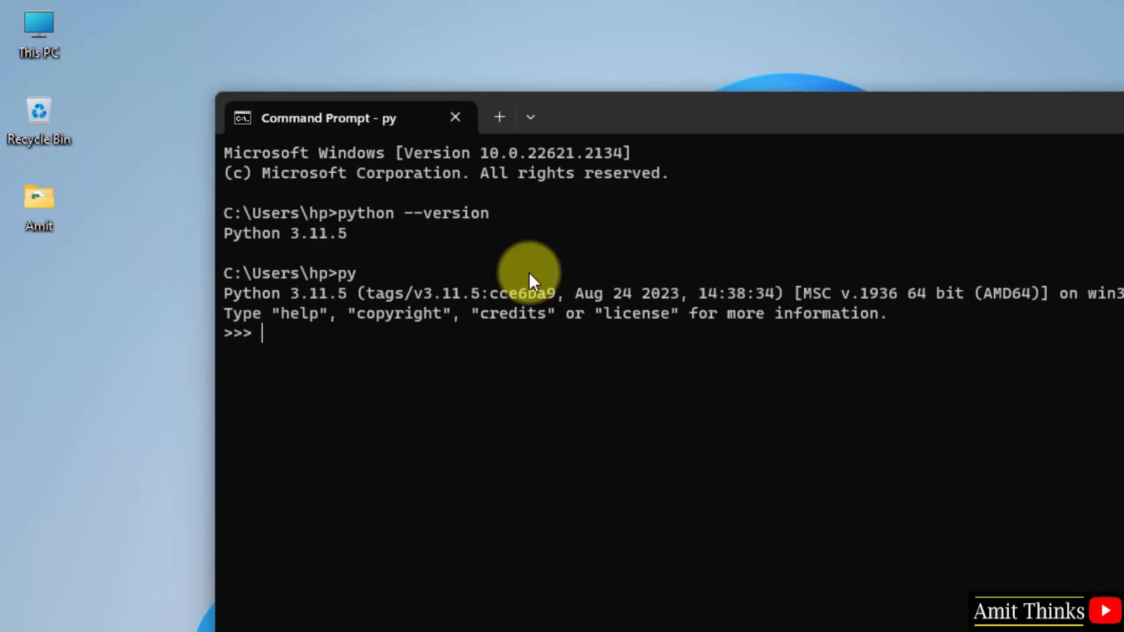
{"action": "type", "text": "print"}
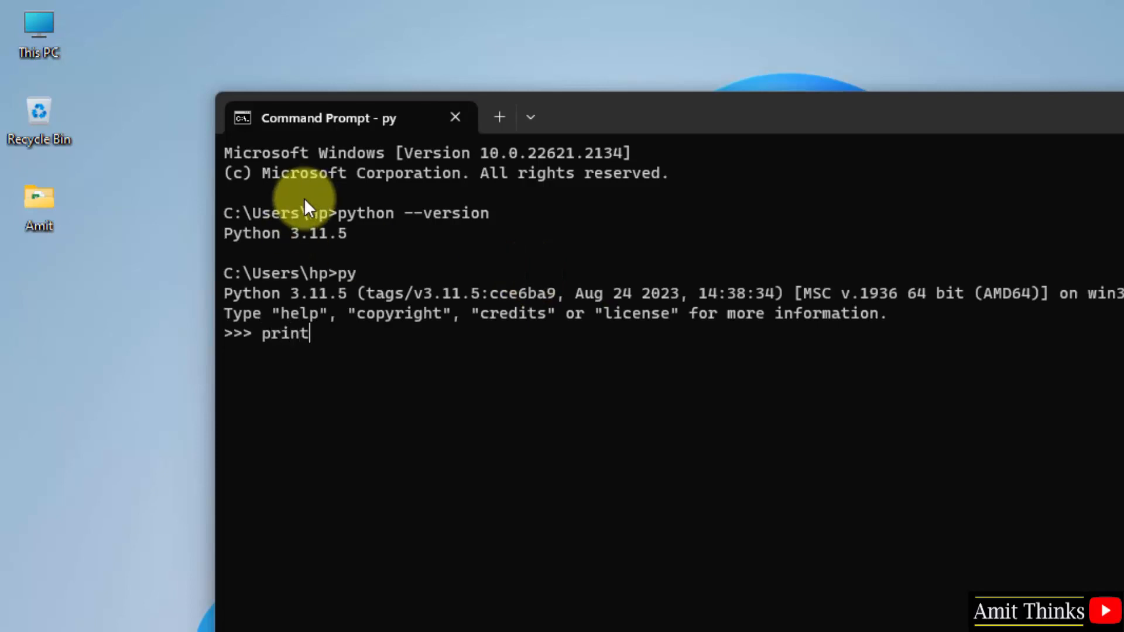
{"action": "type", "text": "(\"Amit Th"}
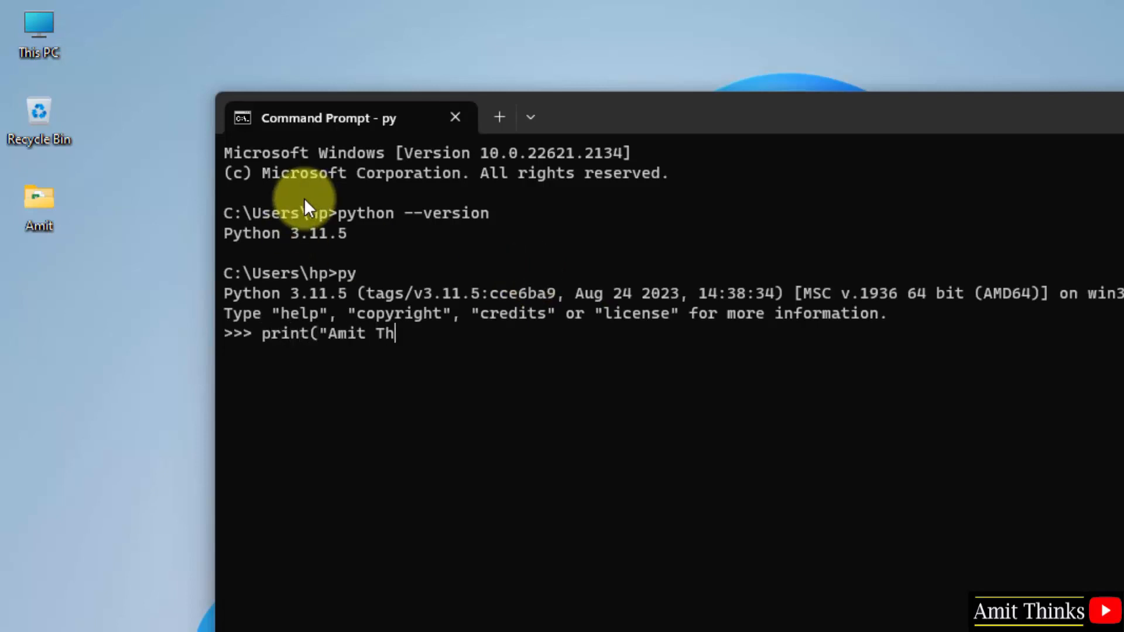
{"action": "type", "text": "inks..."}
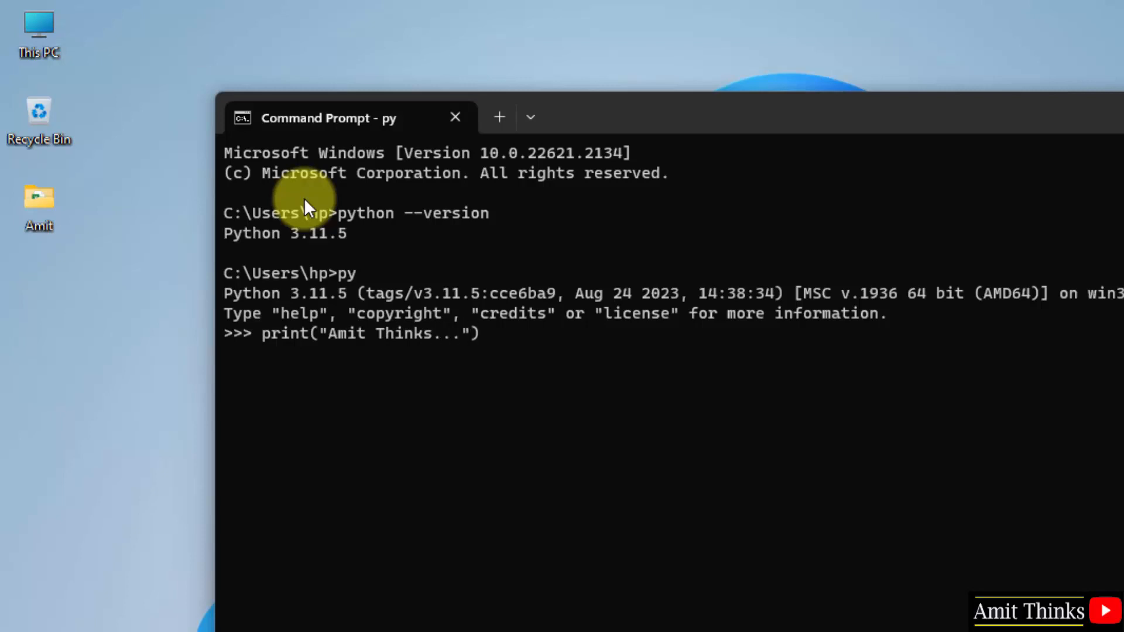
{"action": "key", "text": "Return"}
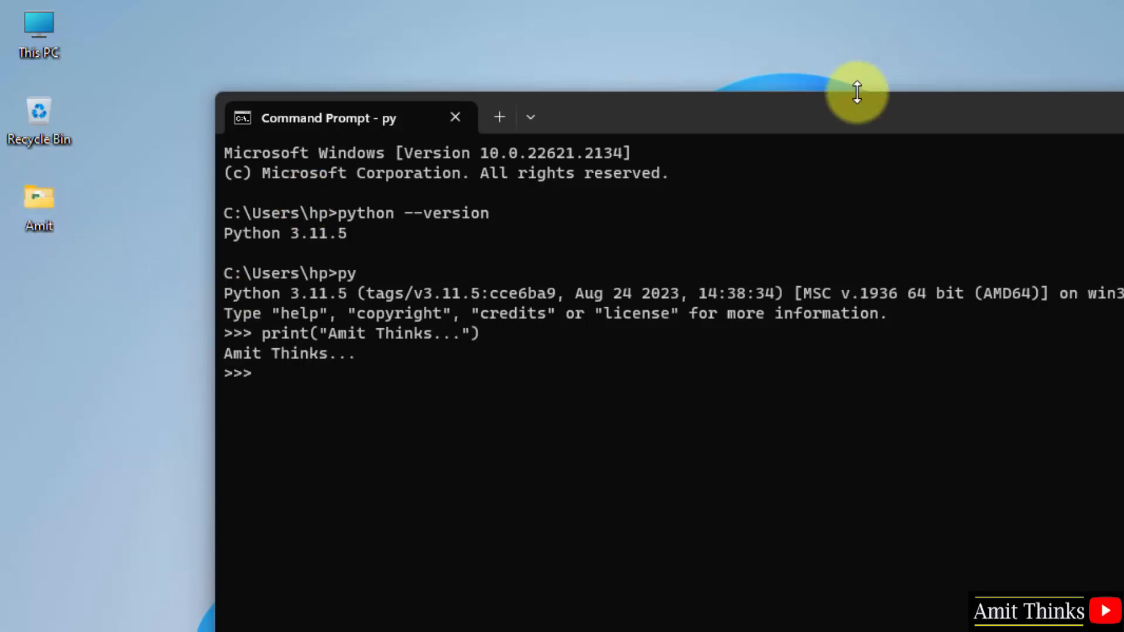
{"action": "left_click", "coordinate": [454, 117]}
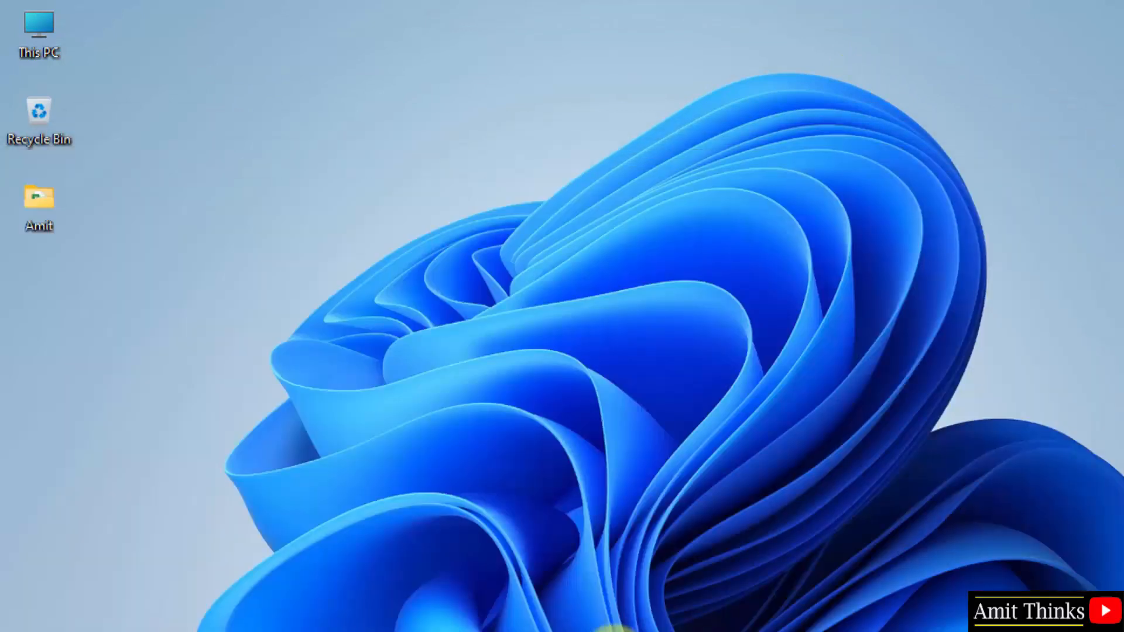
Step: Launch IDLE from Start search and run print("Studyopedia....") in the shell
{"action": "type", "text": "idle"}
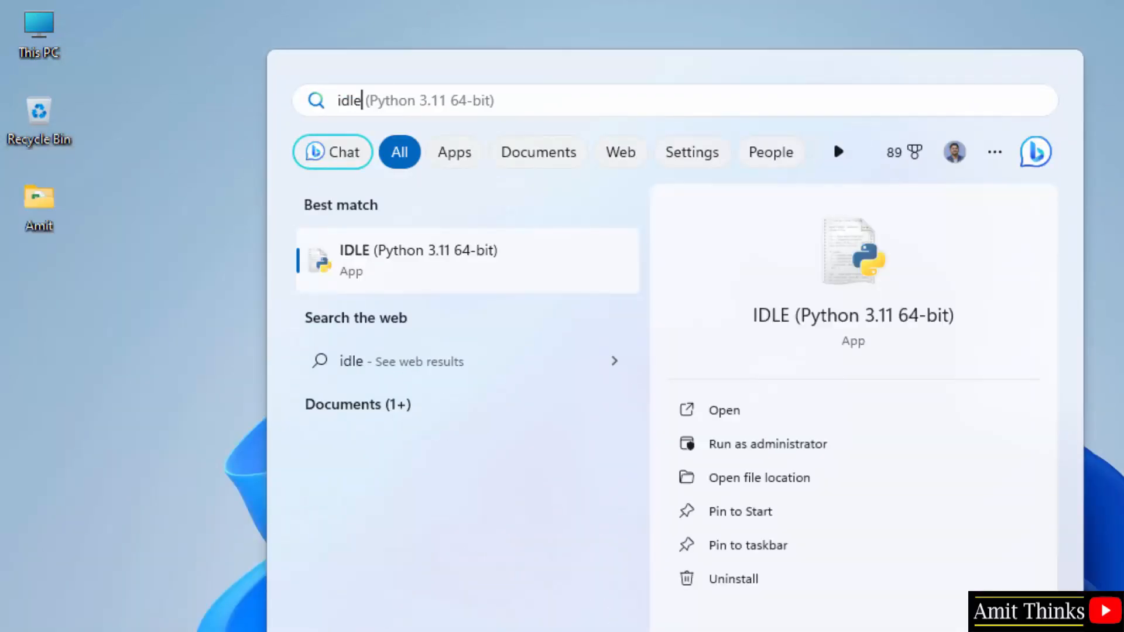
{"action": "mouse_move", "coordinate": [800, 426]}
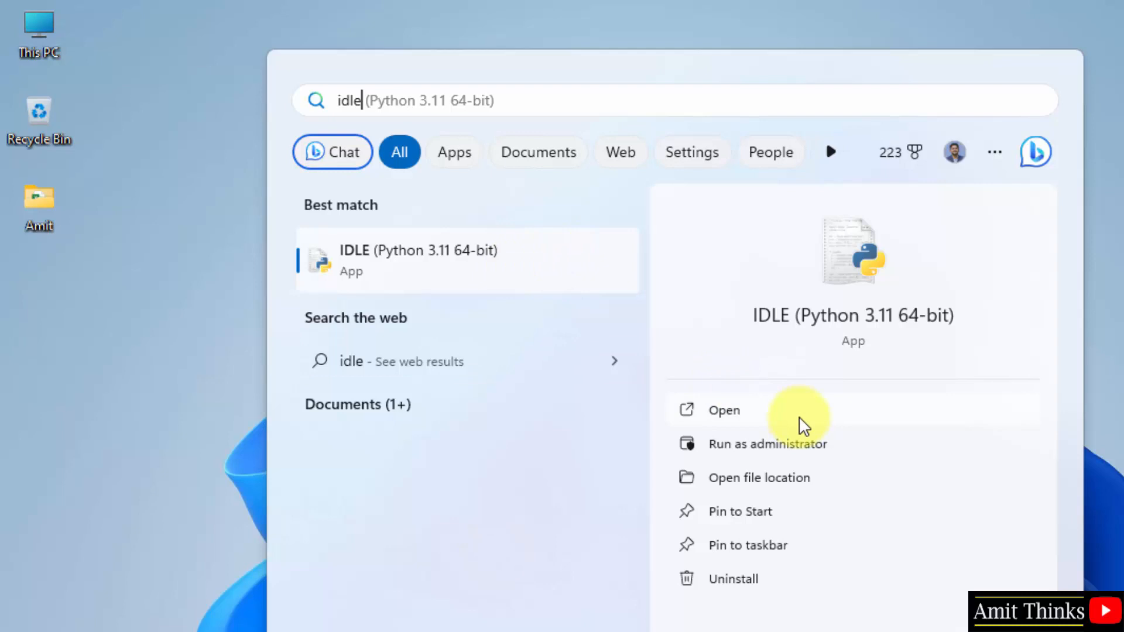
{"action": "left_click", "coordinate": [724, 410]}
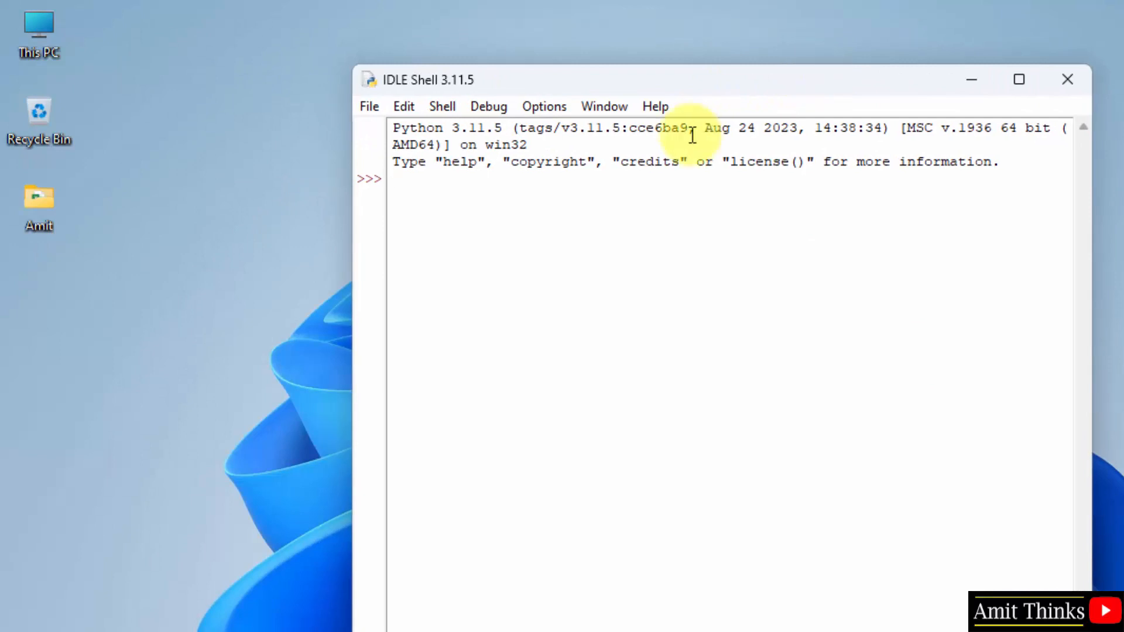
{"action": "type", "text": "pri"}
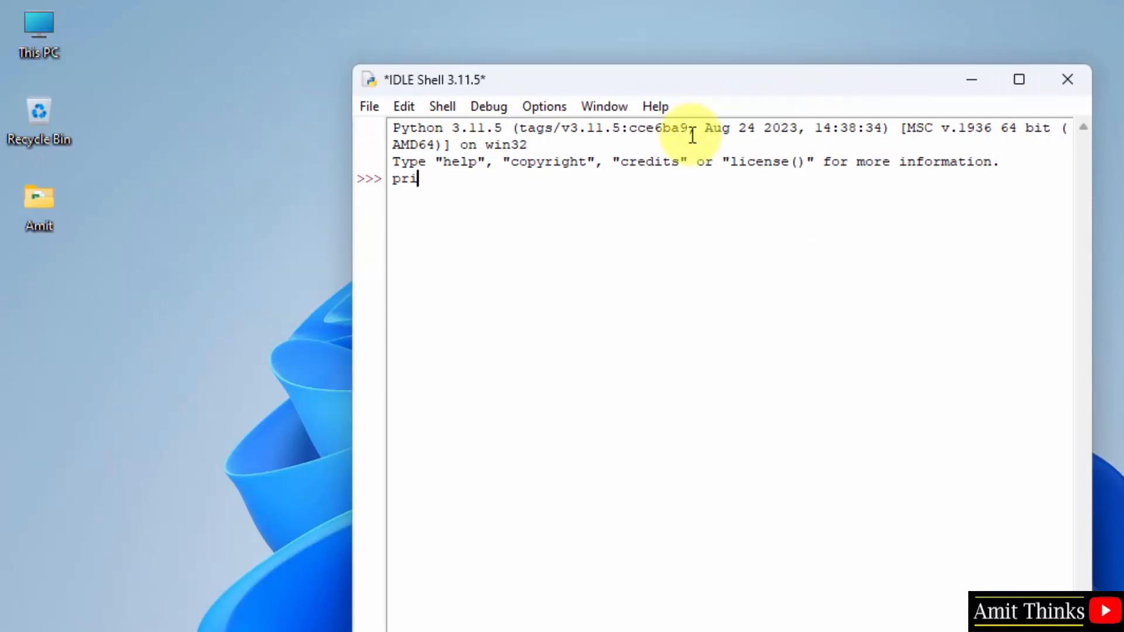
{"action": "type", "text": "nt(\""}
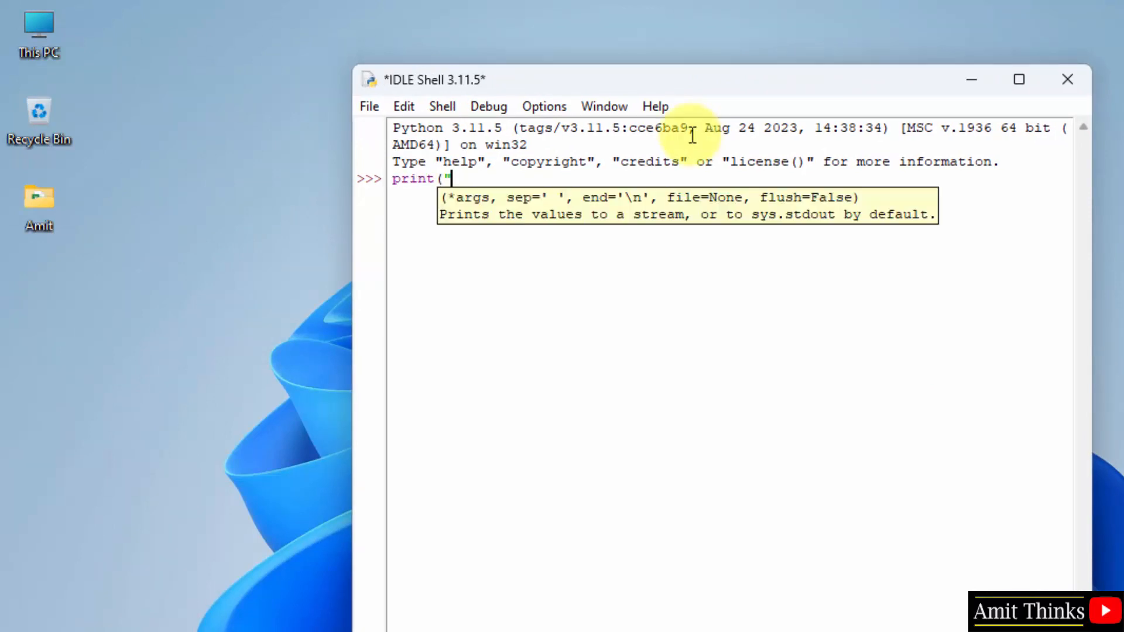
{"action": "type", "text": "Studyopedia...."}
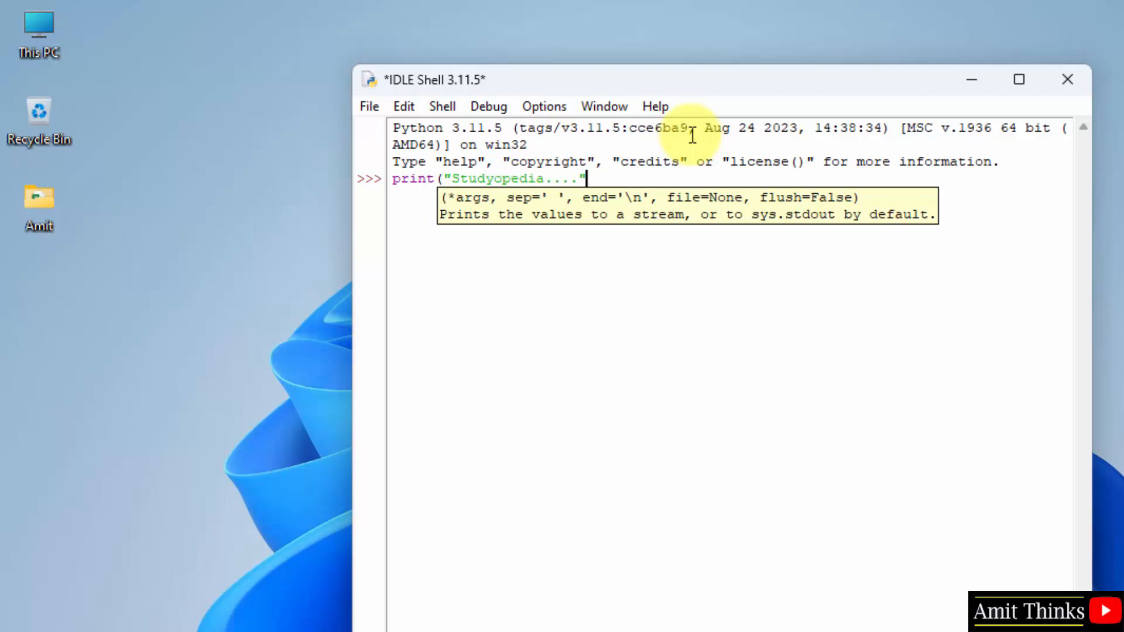
{"action": "type", "text": ")"}
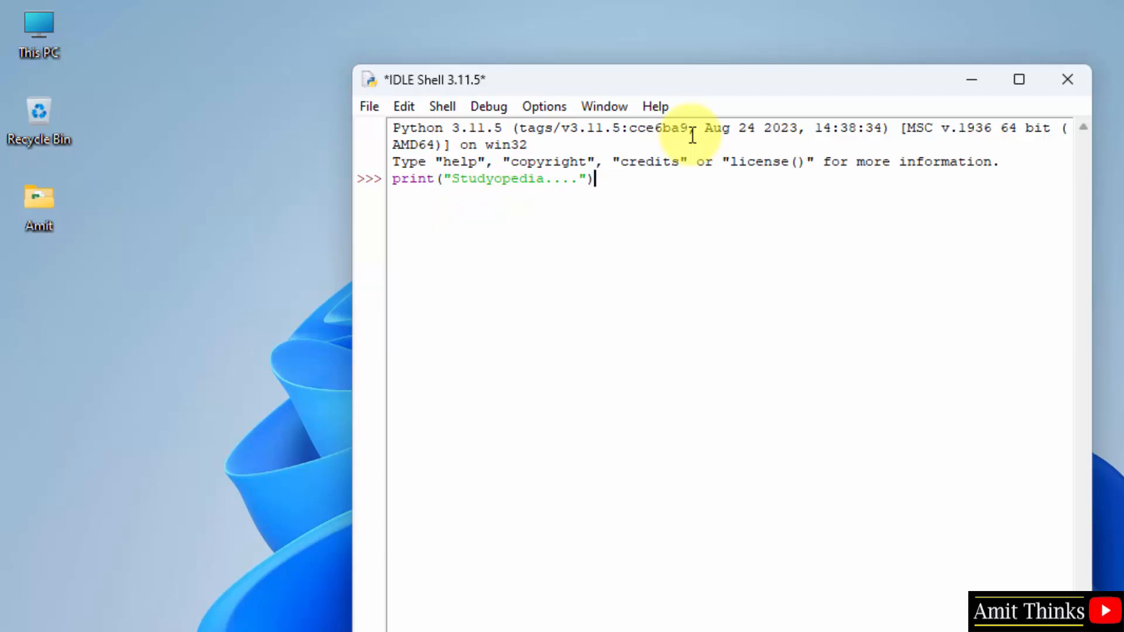
{"action": "key", "text": "Return"}
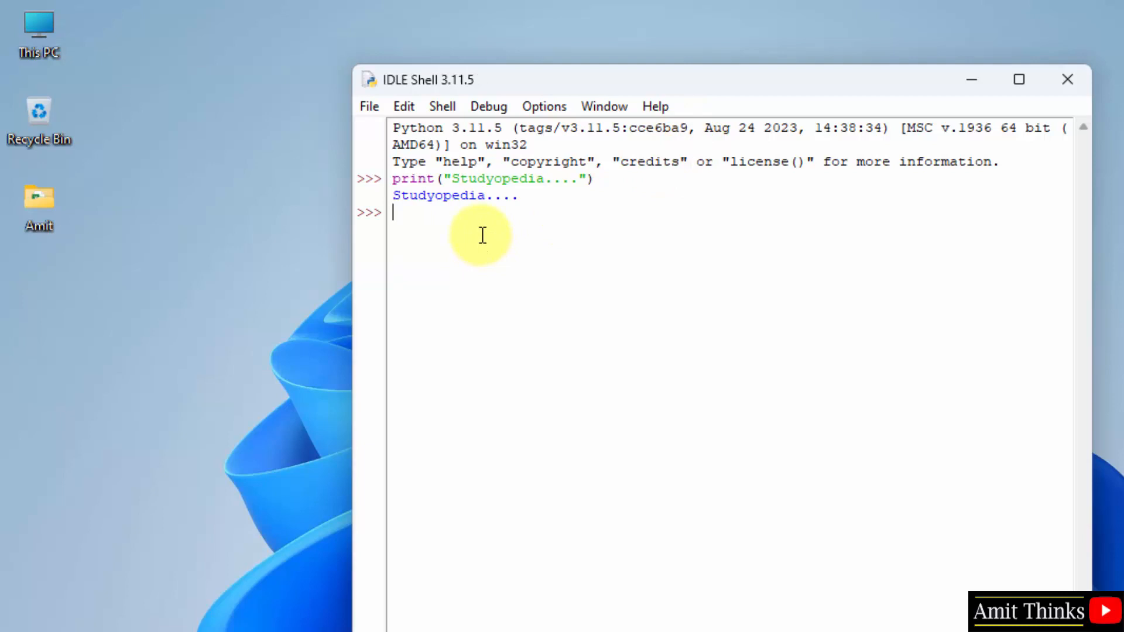
Step: Show IDLE's File menu with its open and save commands
{"action": "left_click", "coordinate": [369, 106]}
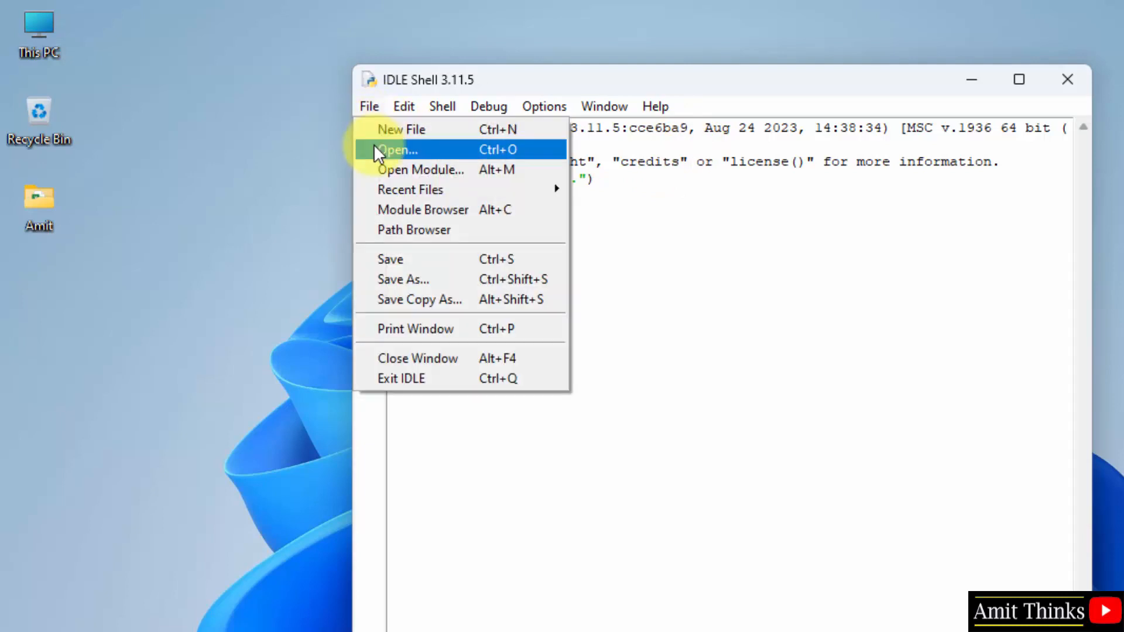
{"action": "mouse_move", "coordinate": [415, 278]}
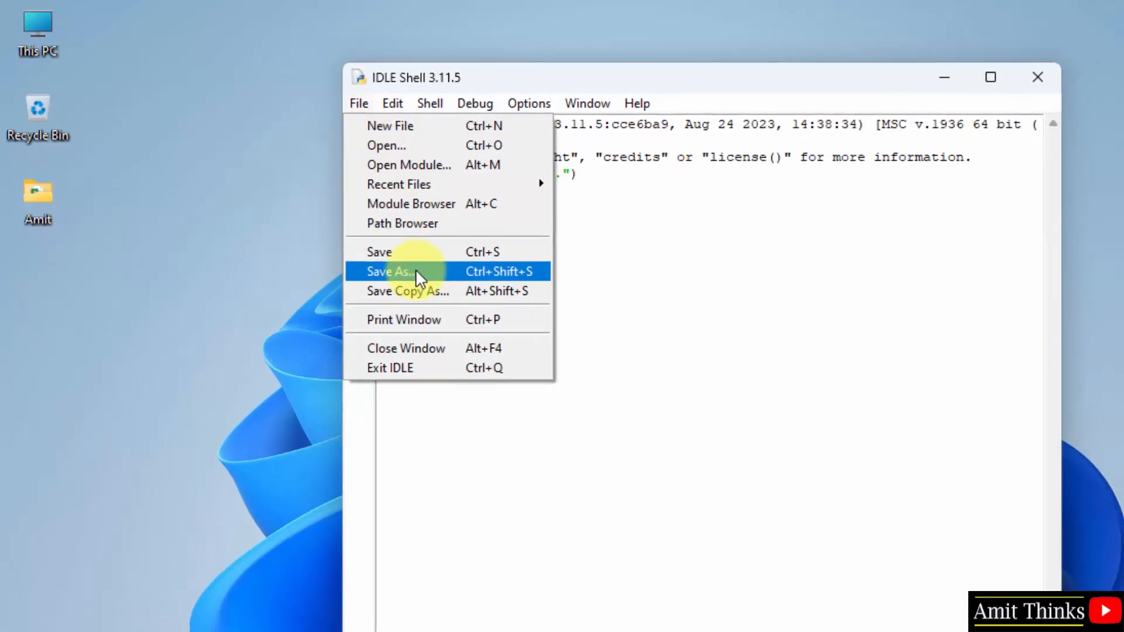